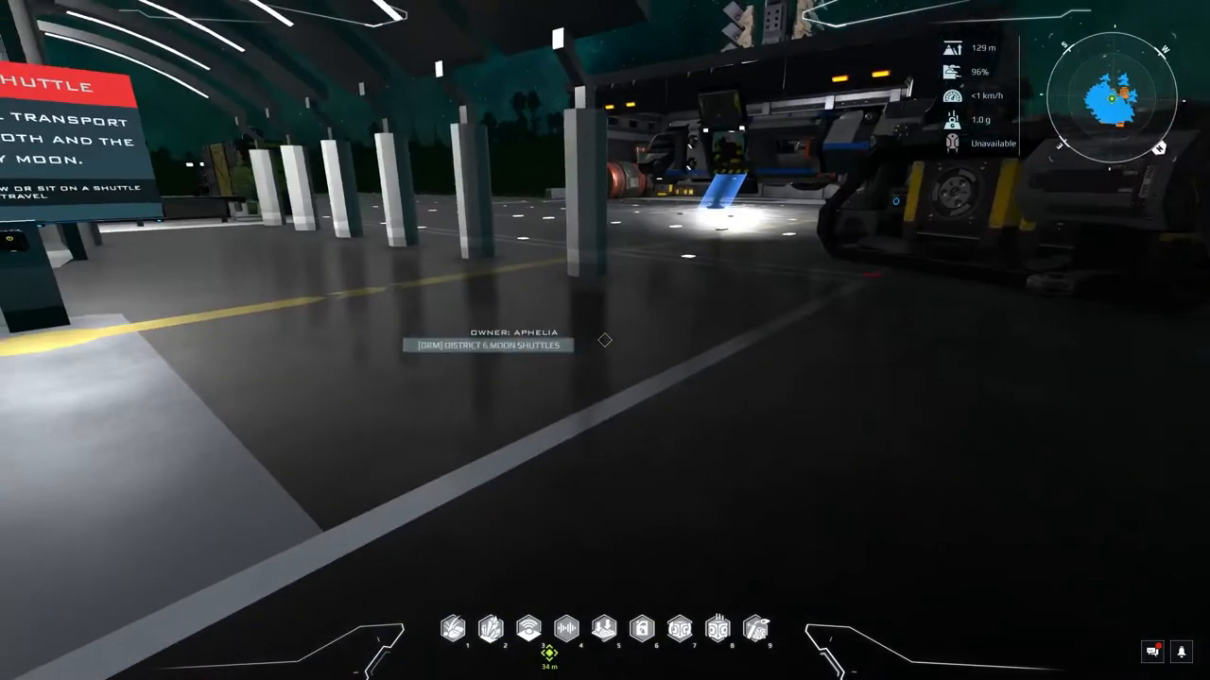
mouse_move(604, 340)
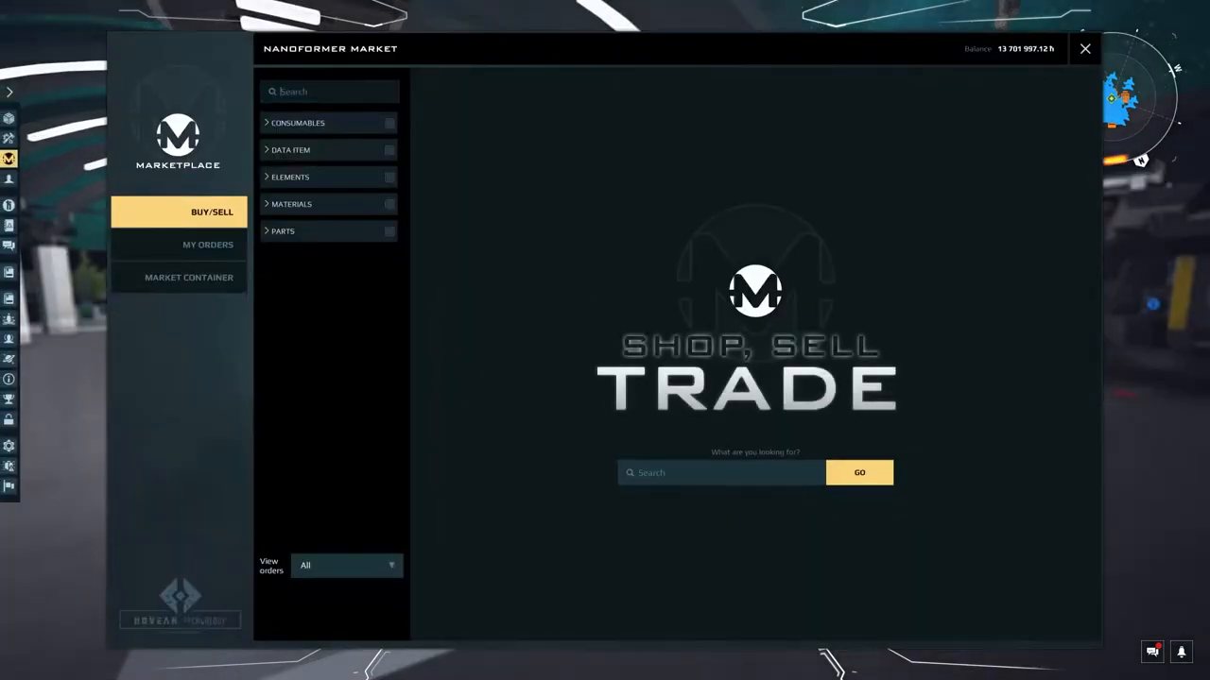
Step: Search the market for 'ter', view Territory Unit orders, then leave the market for Talents
type("terr")
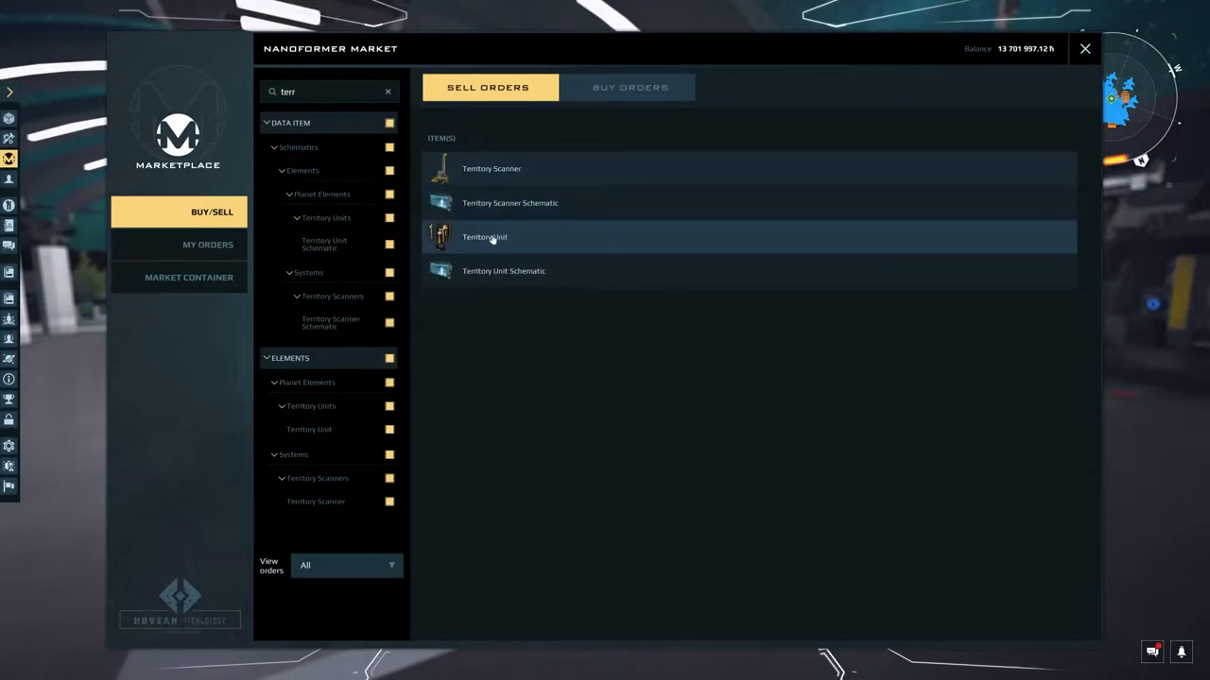
left_click(484, 238)
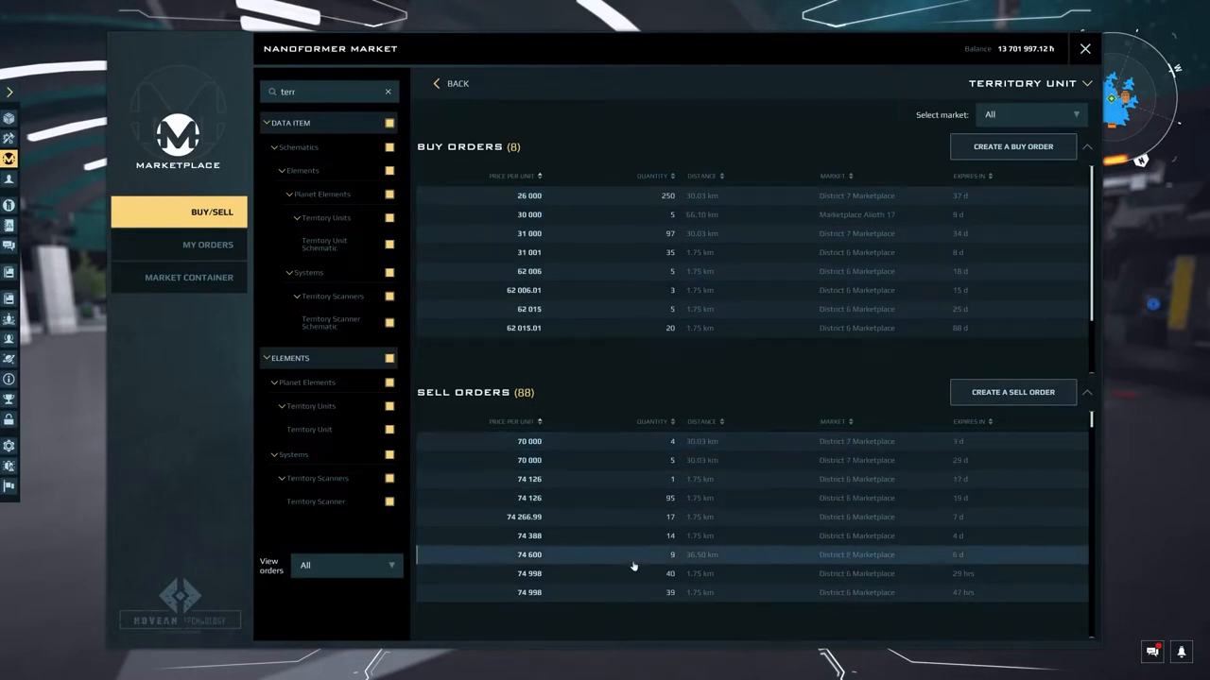
mouse_move(546, 442)
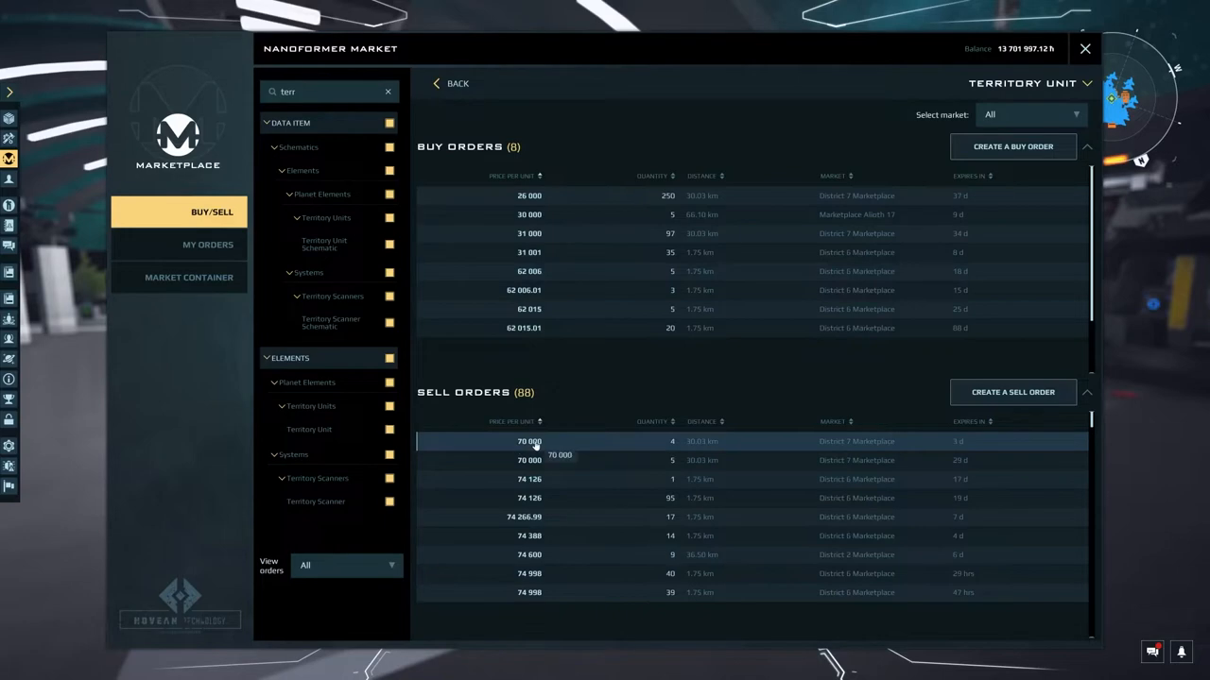
mouse_move(1062, 49)
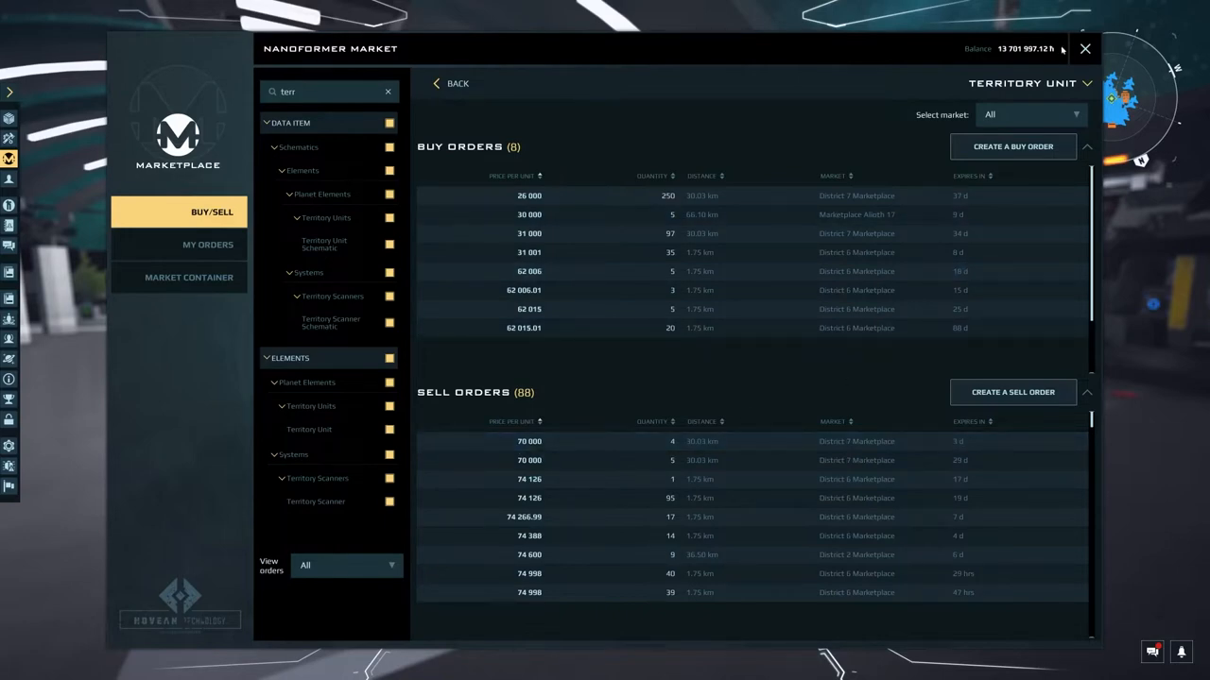
left_click(1085, 49)
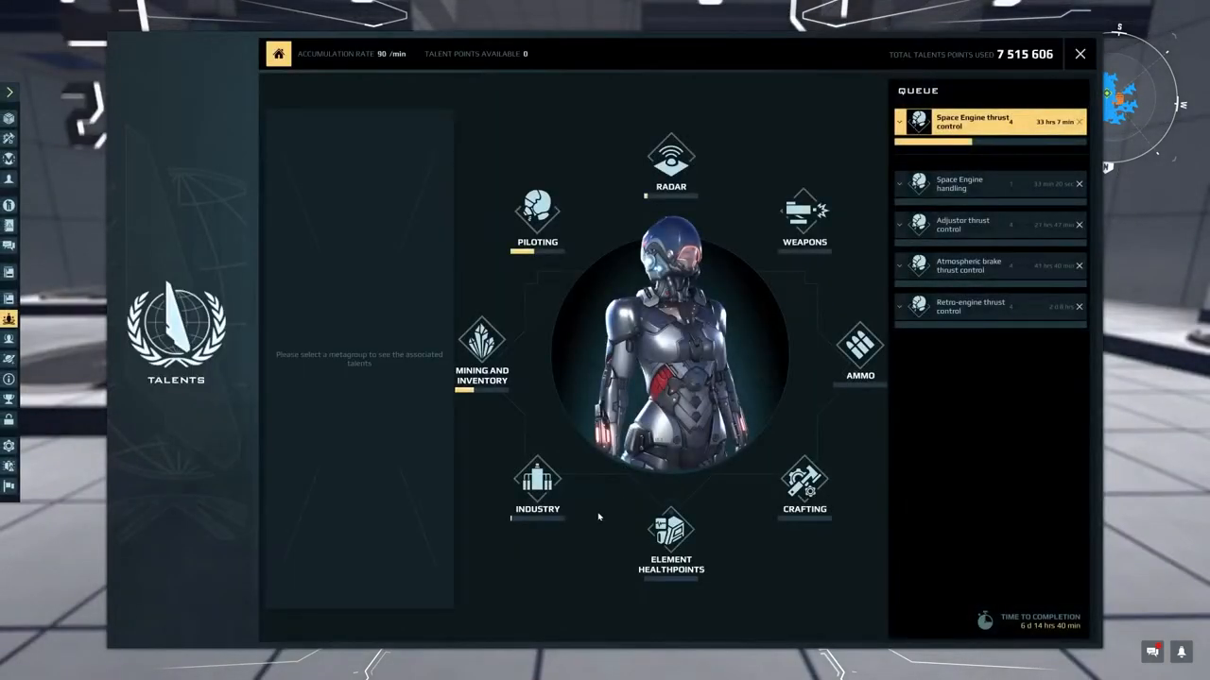
Step: Under Mining and Inventory, expand Equipment and Inventory manager and view Nanopack optimization details
left_click(480, 340)
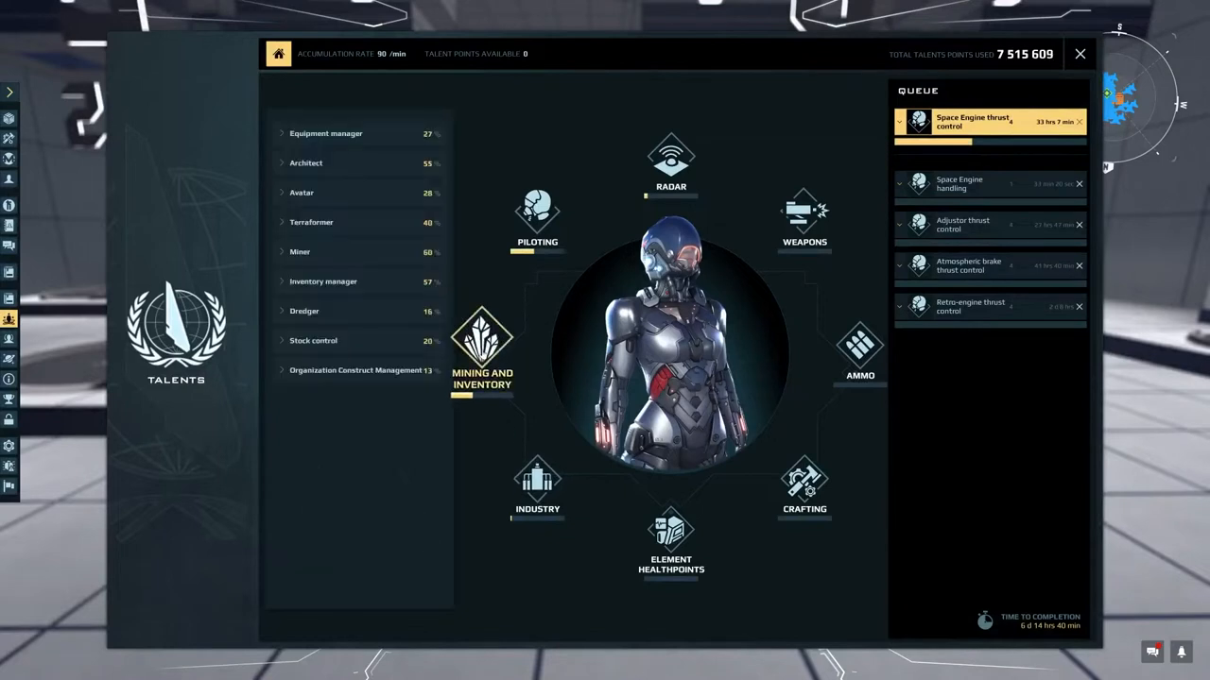
mouse_move(317, 136)
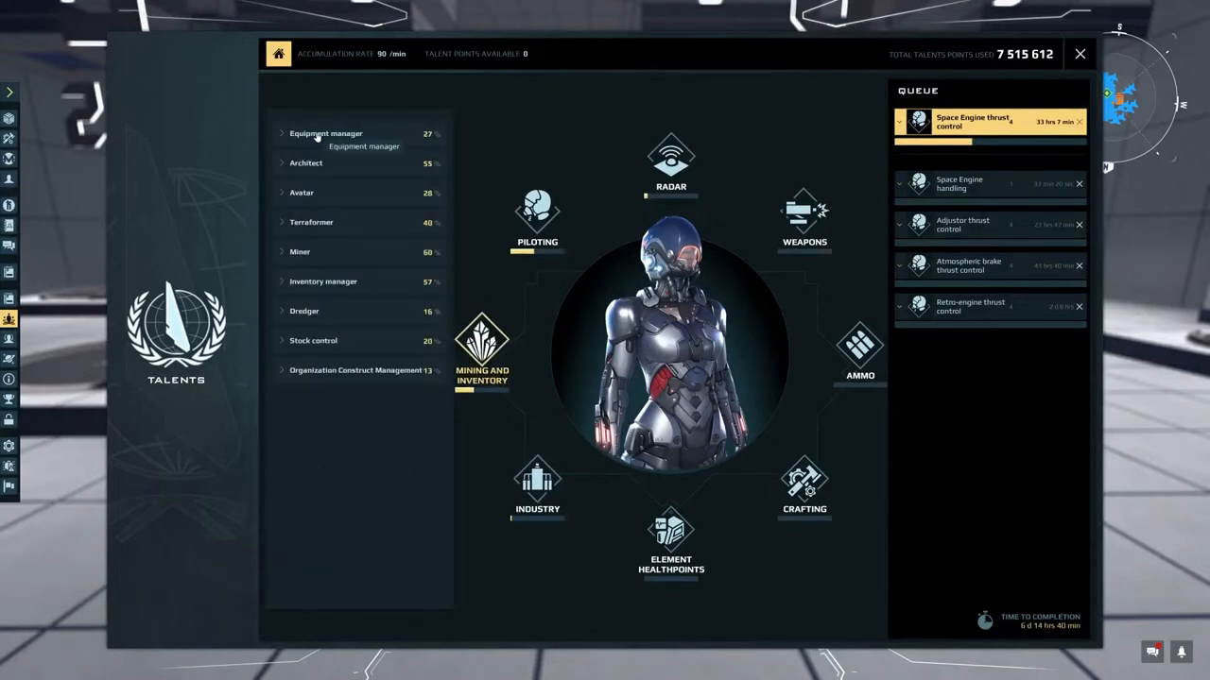
left_click(325, 132)
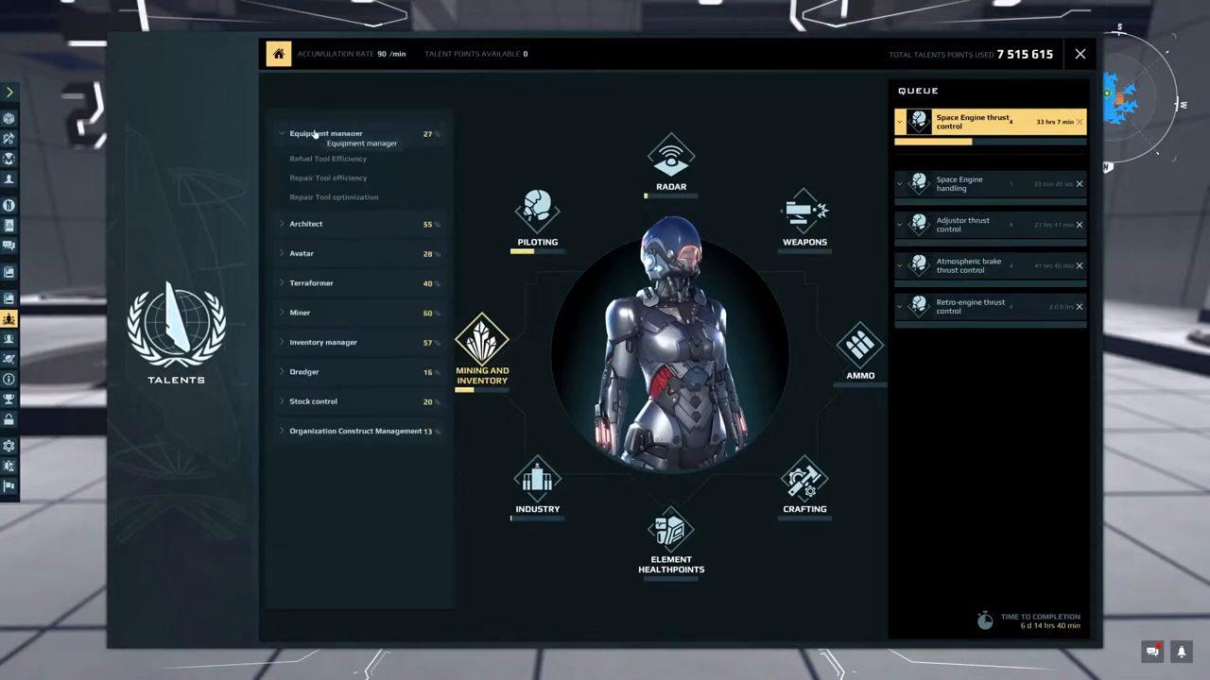
left_click(321, 342)
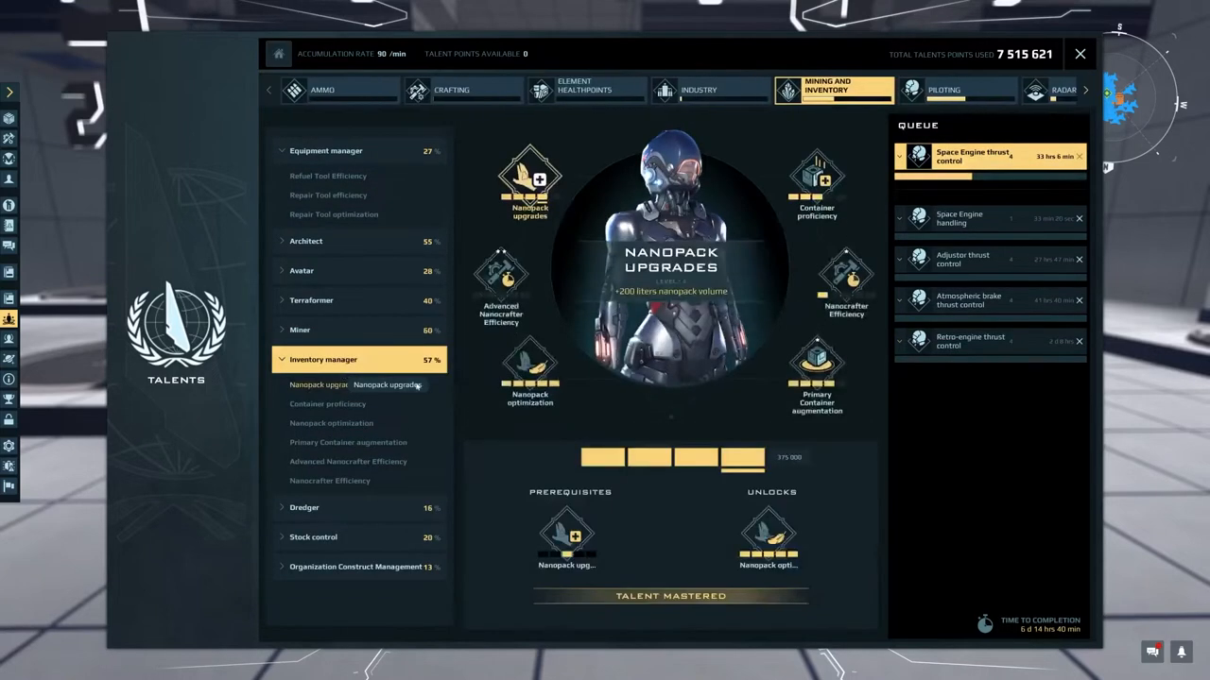
left_click(529, 374)
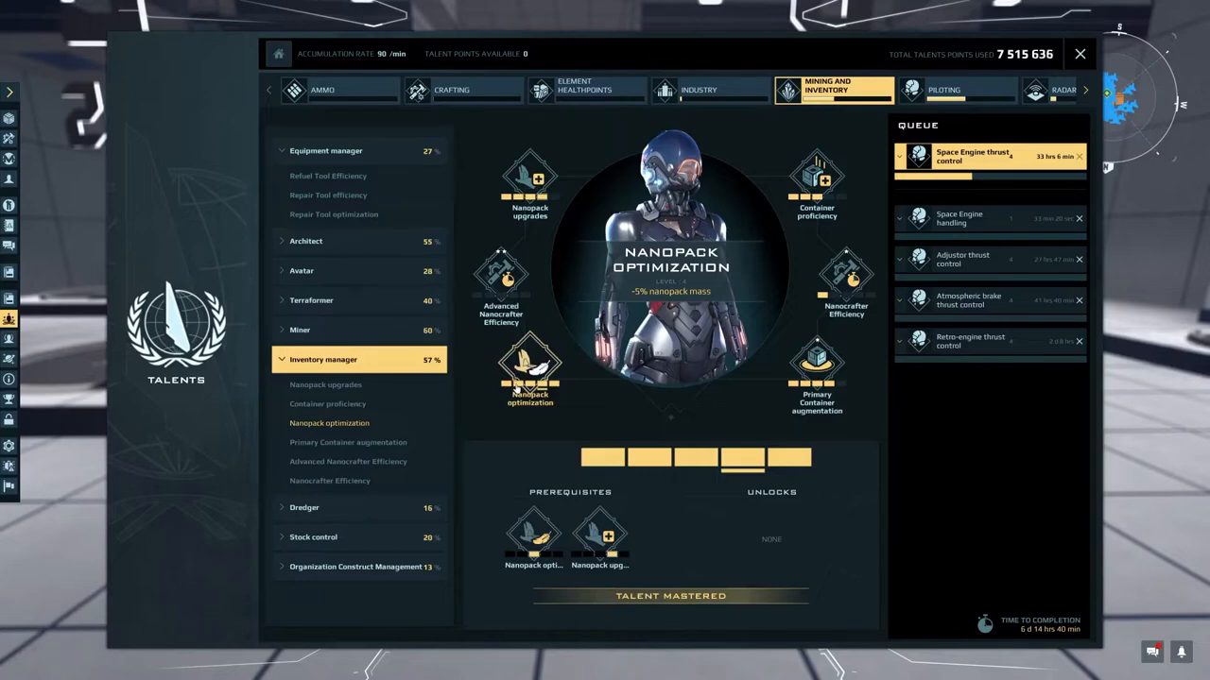
left_click(1079, 53)
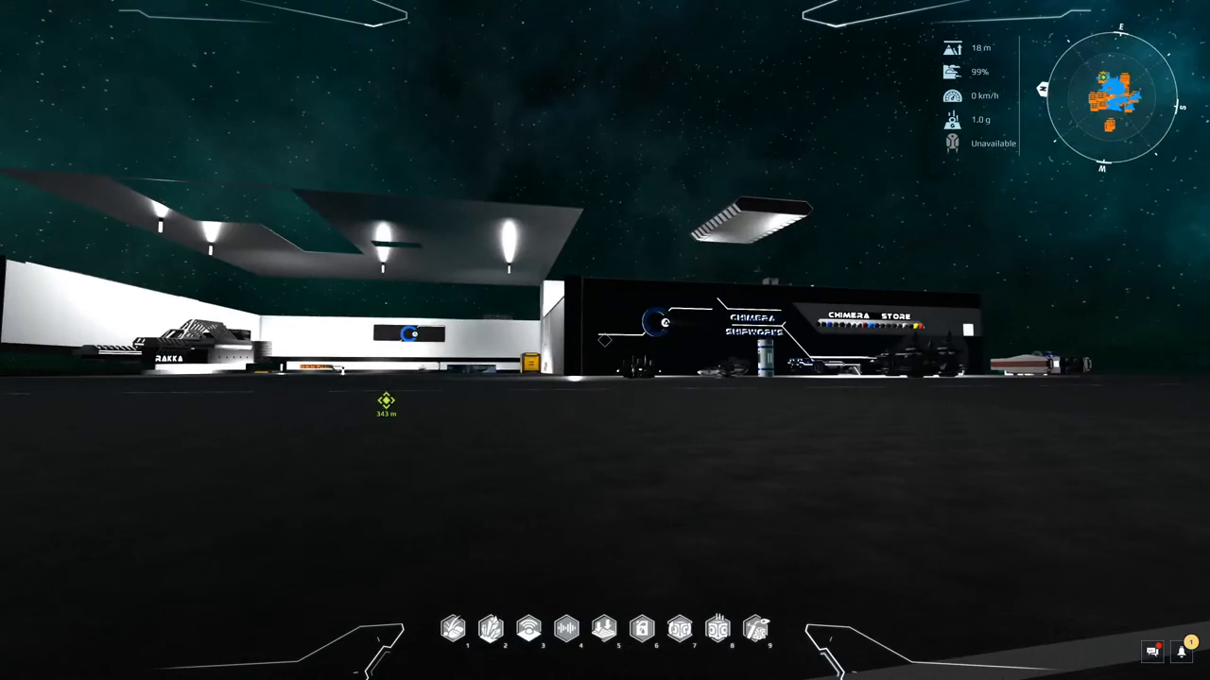
key("Escape")
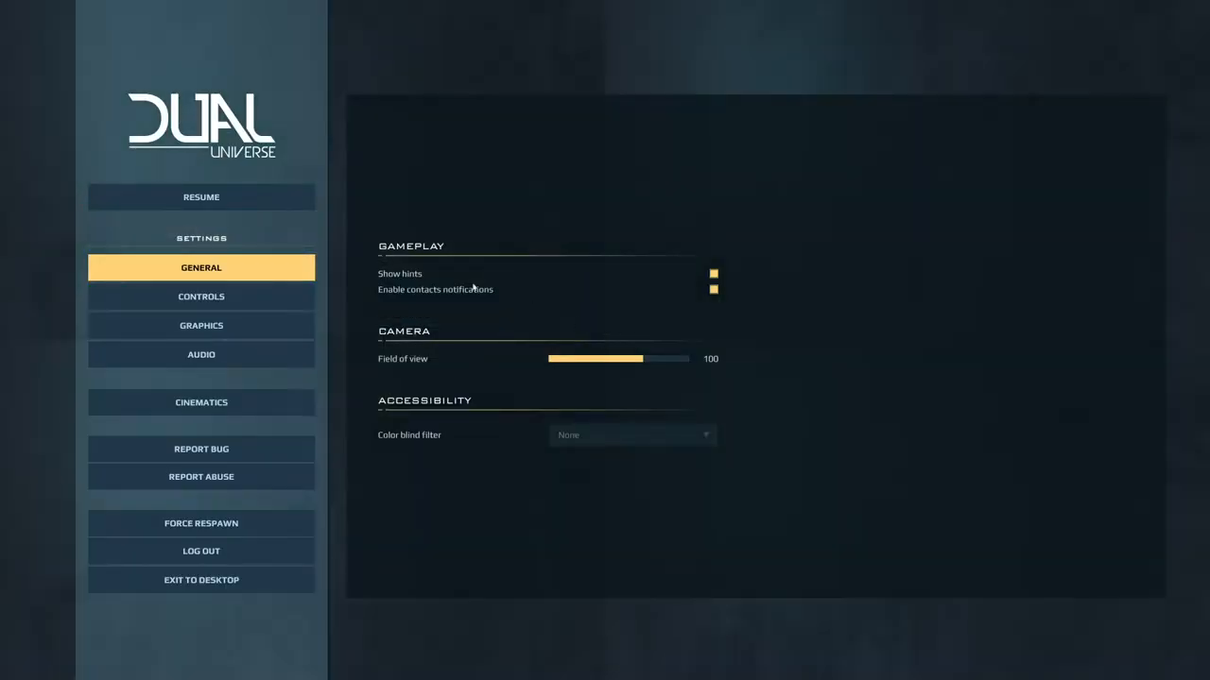
left_click(200, 325)
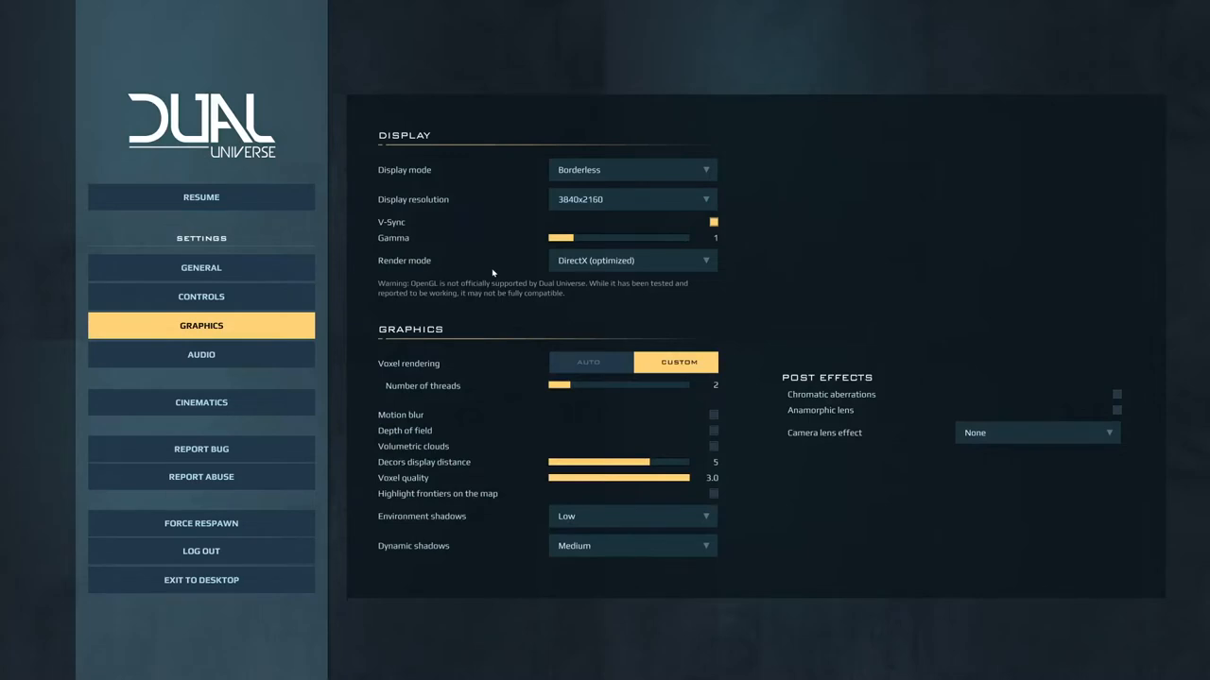
mouse_move(591, 405)
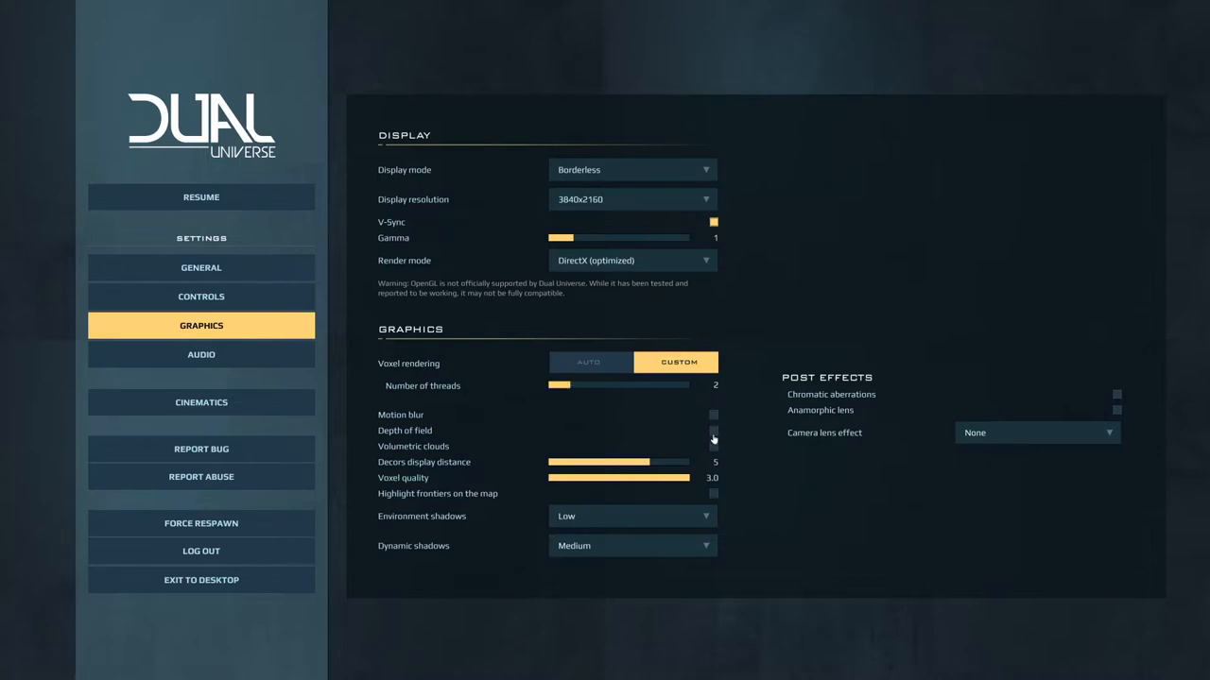
mouse_move(709, 446)
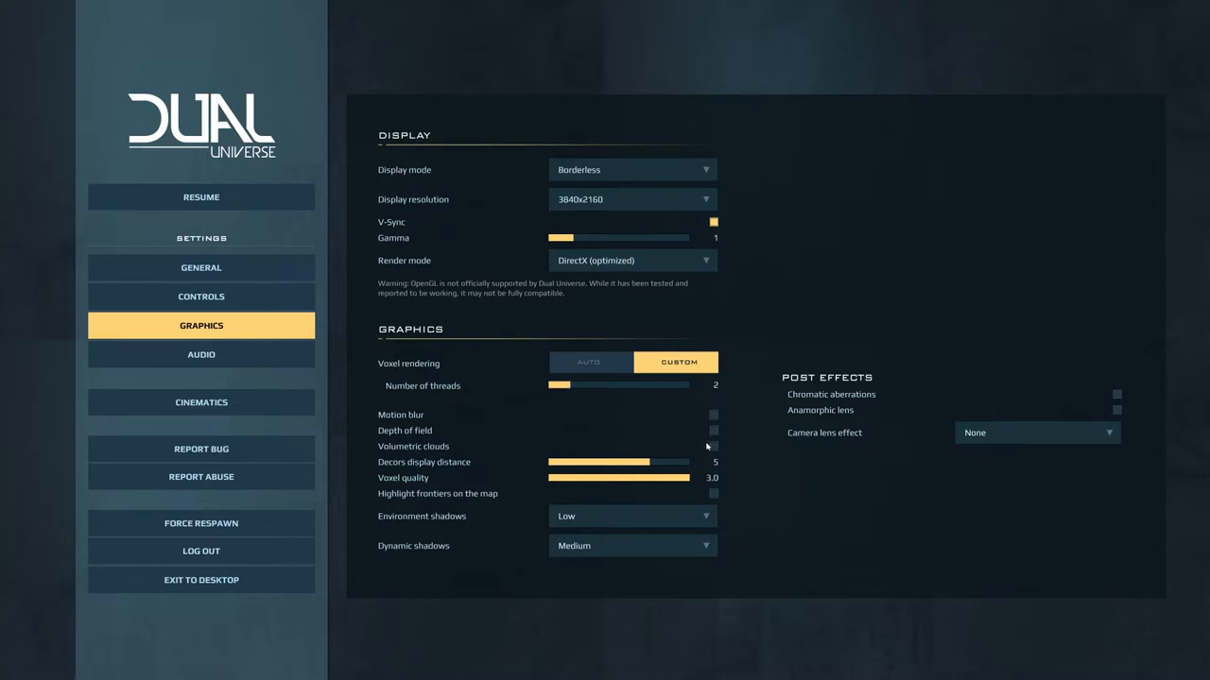
mouse_move(418, 465)
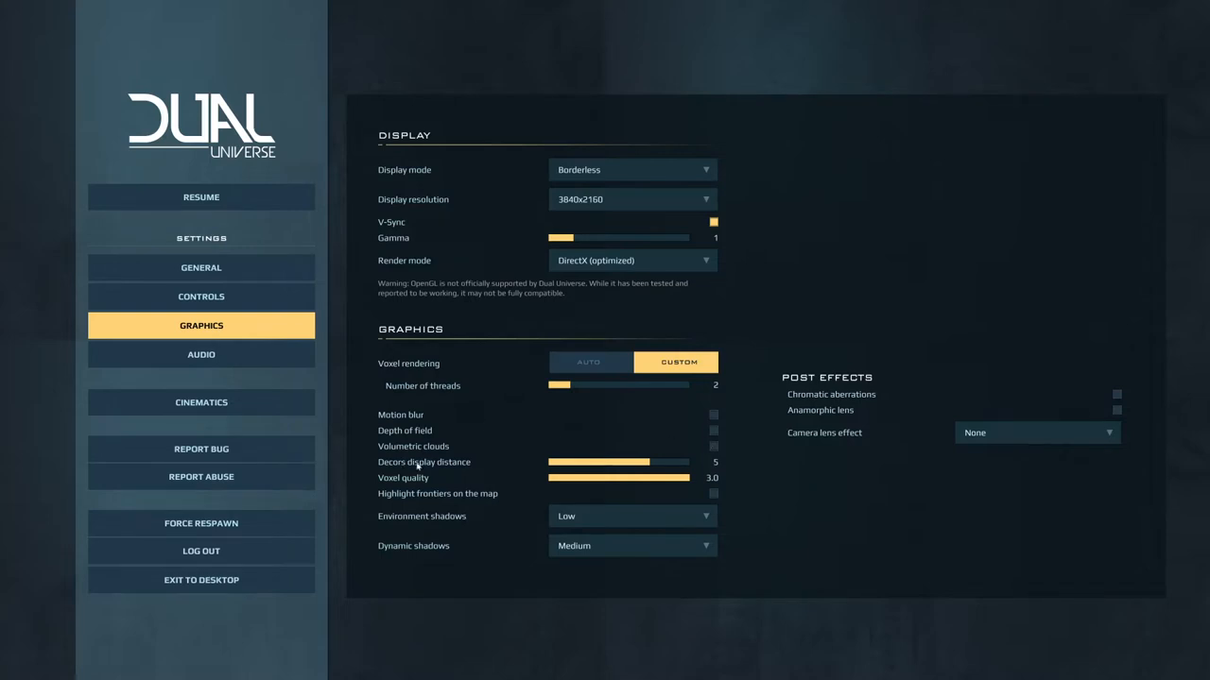
mouse_move(652, 465)
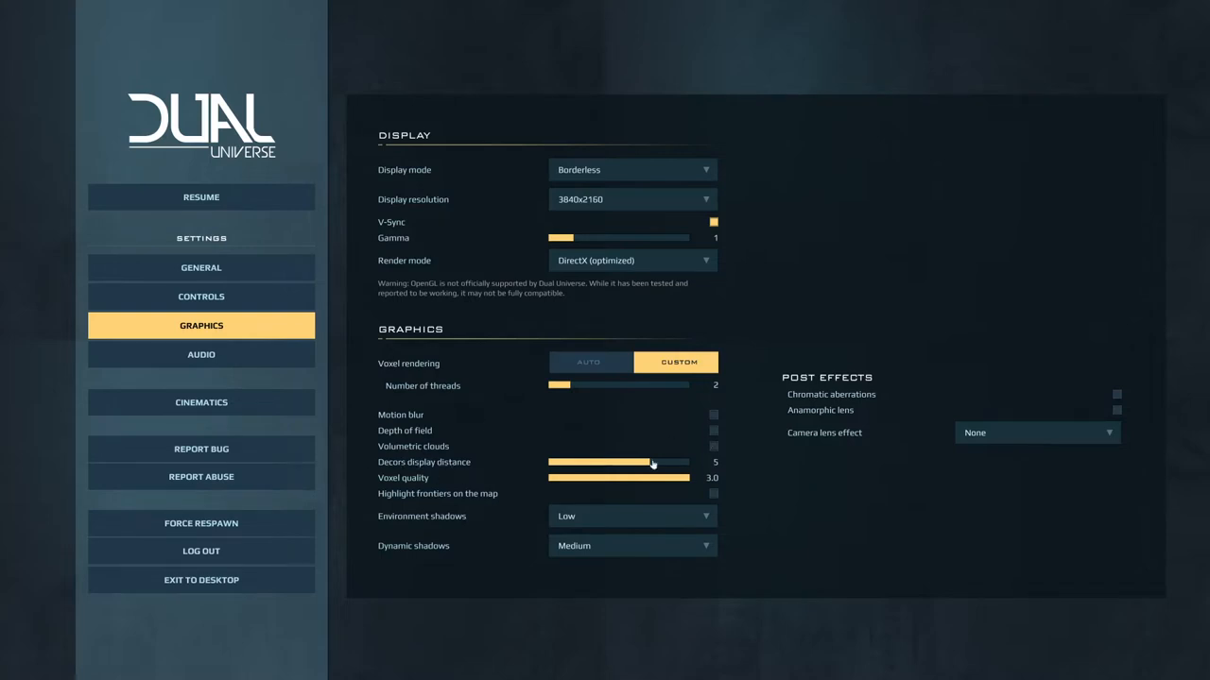
left_click_drag(651, 462, 609, 461)
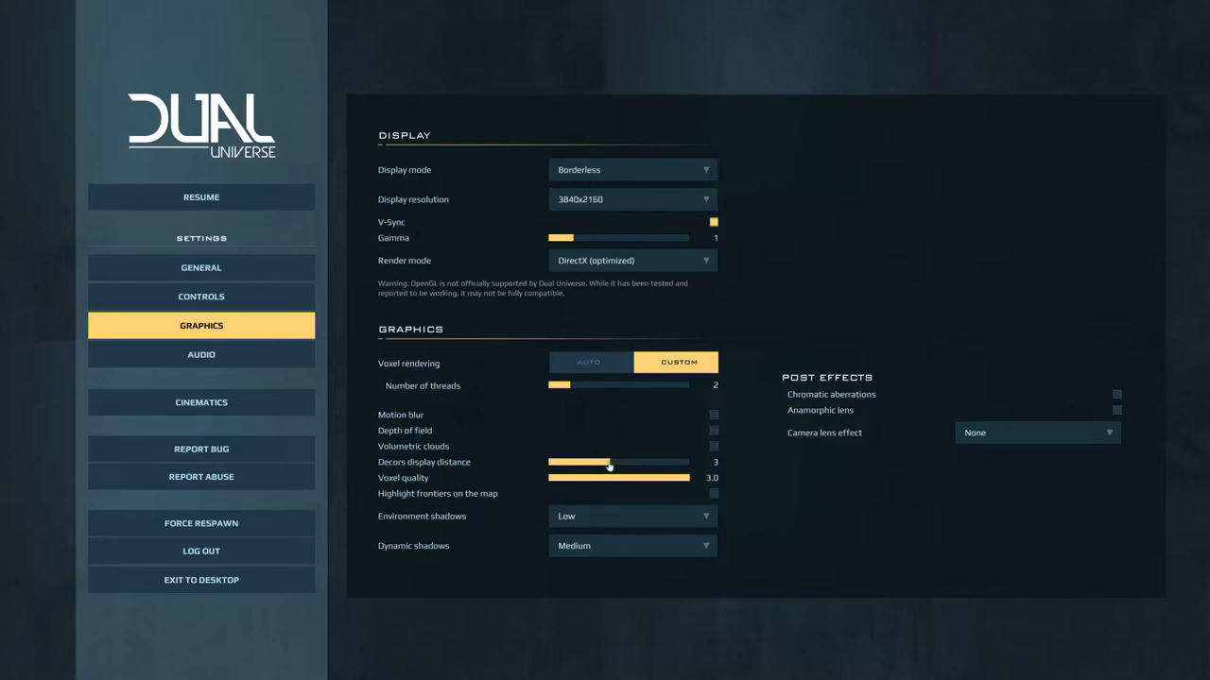
left_click_drag(609, 461, 570, 462)
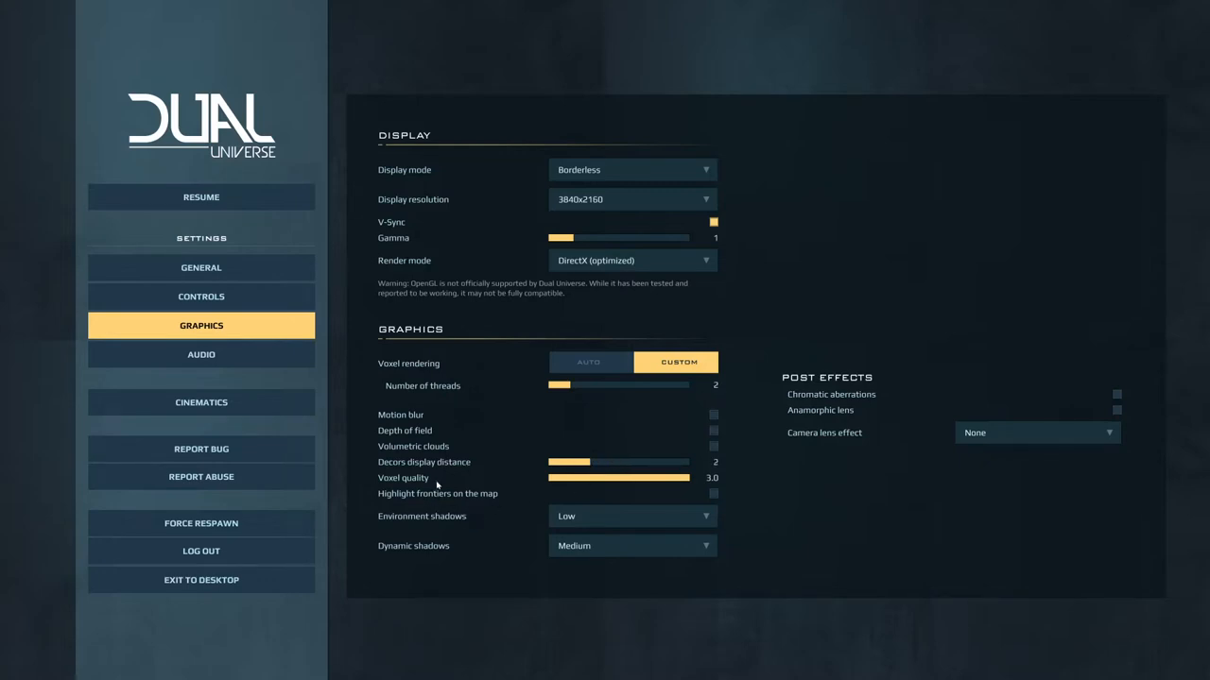
mouse_move(427, 480)
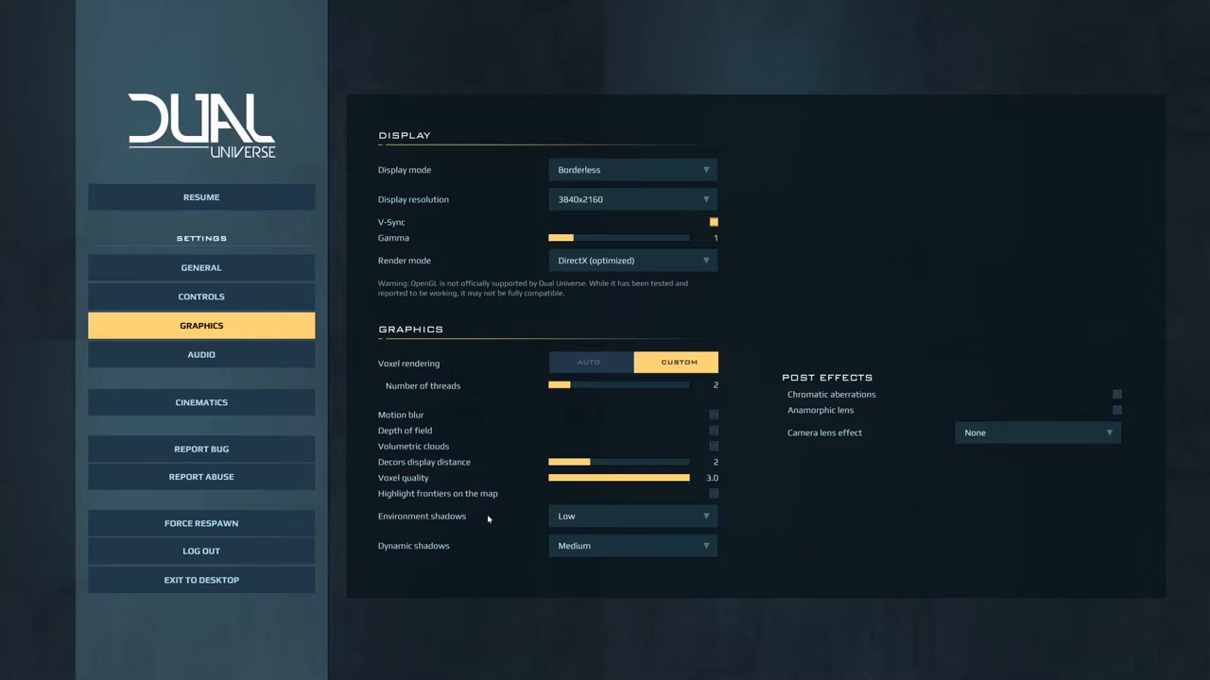
mouse_move(609, 517)
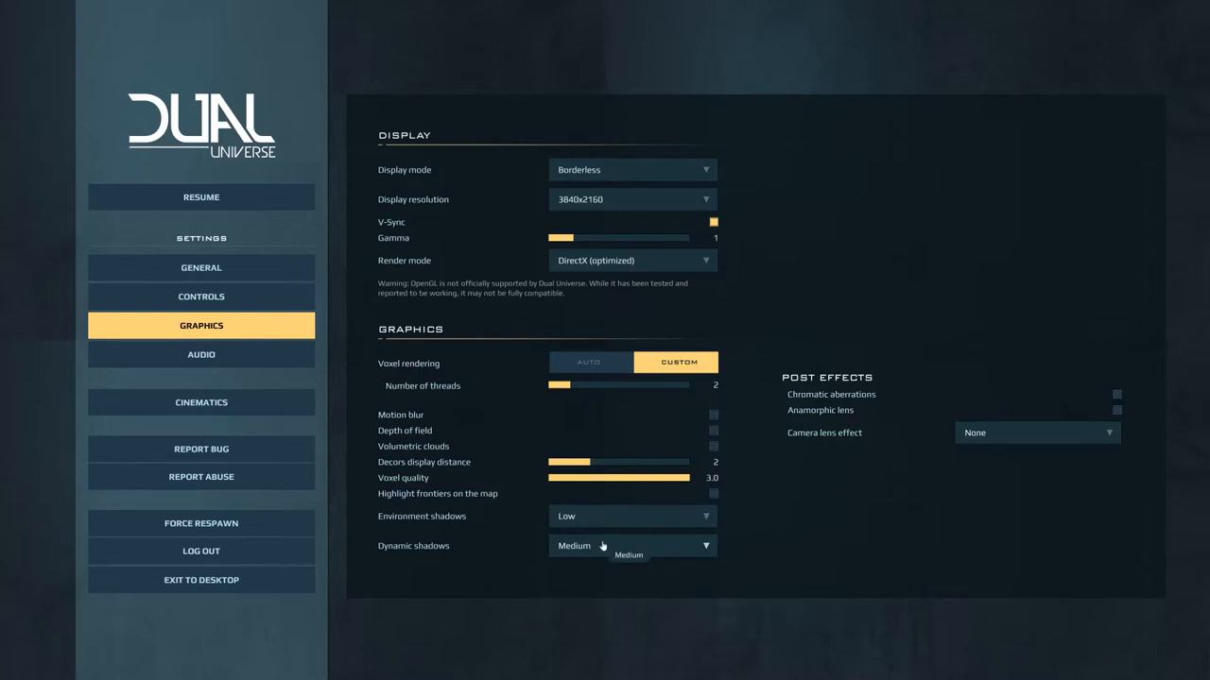
mouse_move(818, 446)
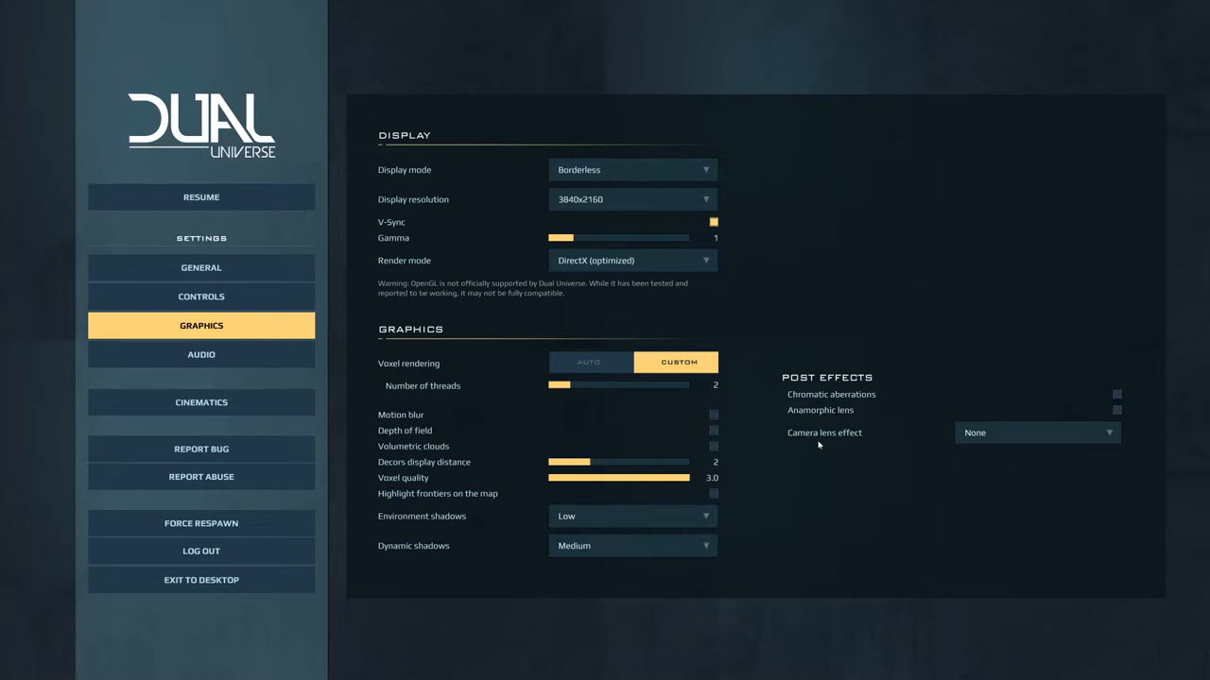
mouse_move(812, 437)
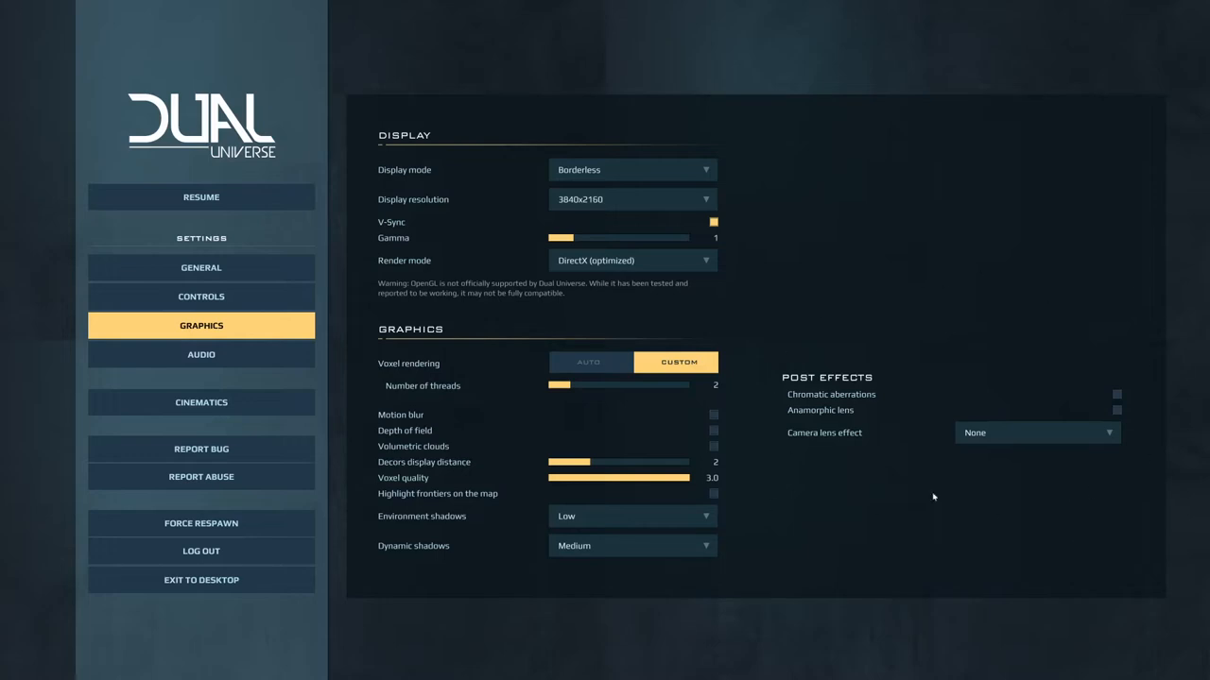
mouse_move(809, 295)
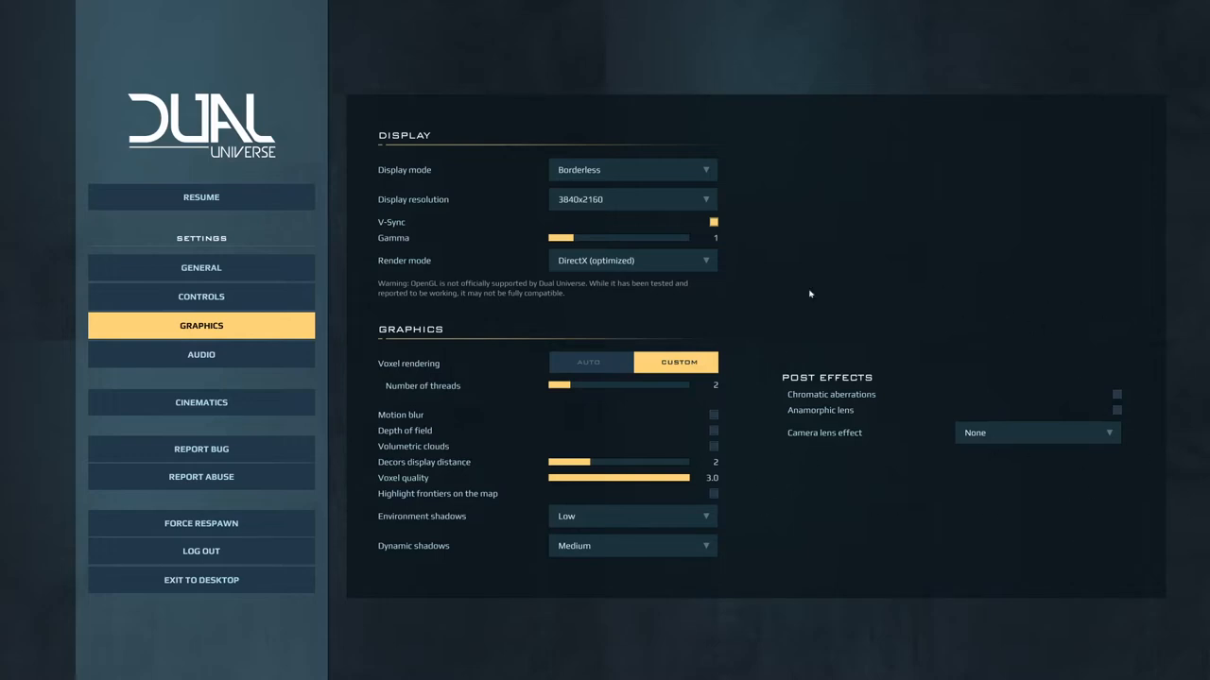
mouse_move(344, 455)
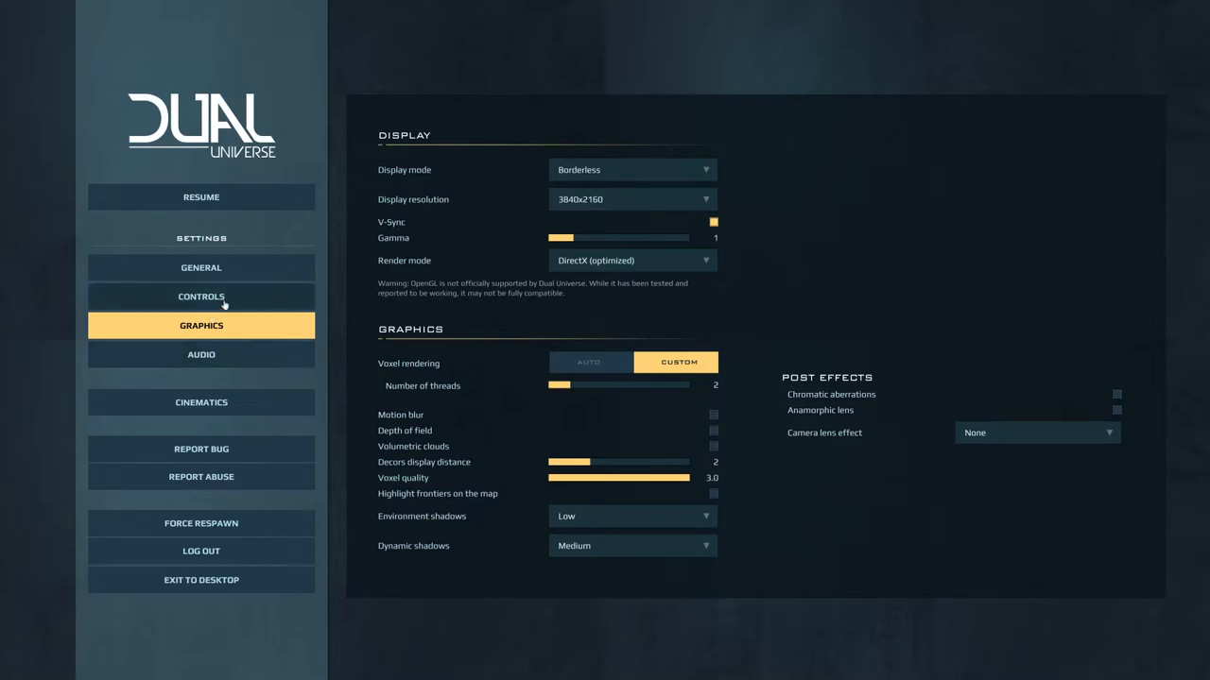
mouse_move(200, 197)
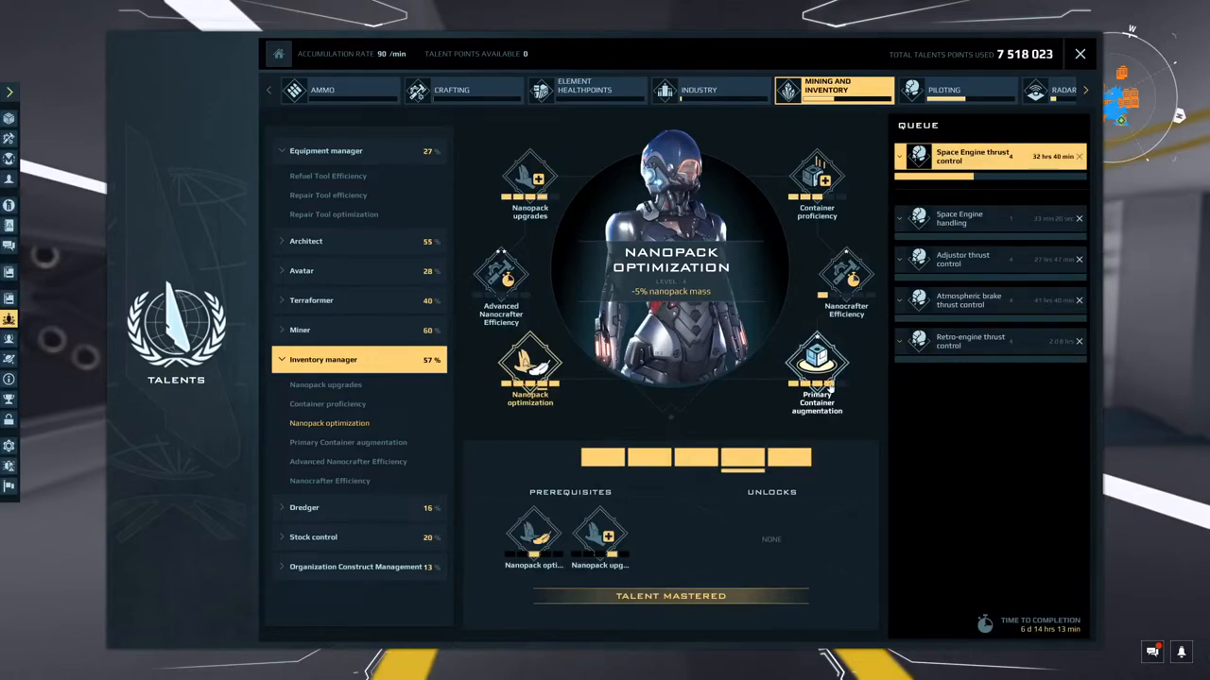
Step: Close the Talents window to return outside the Chimera Store showroom
left_click(1079, 53)
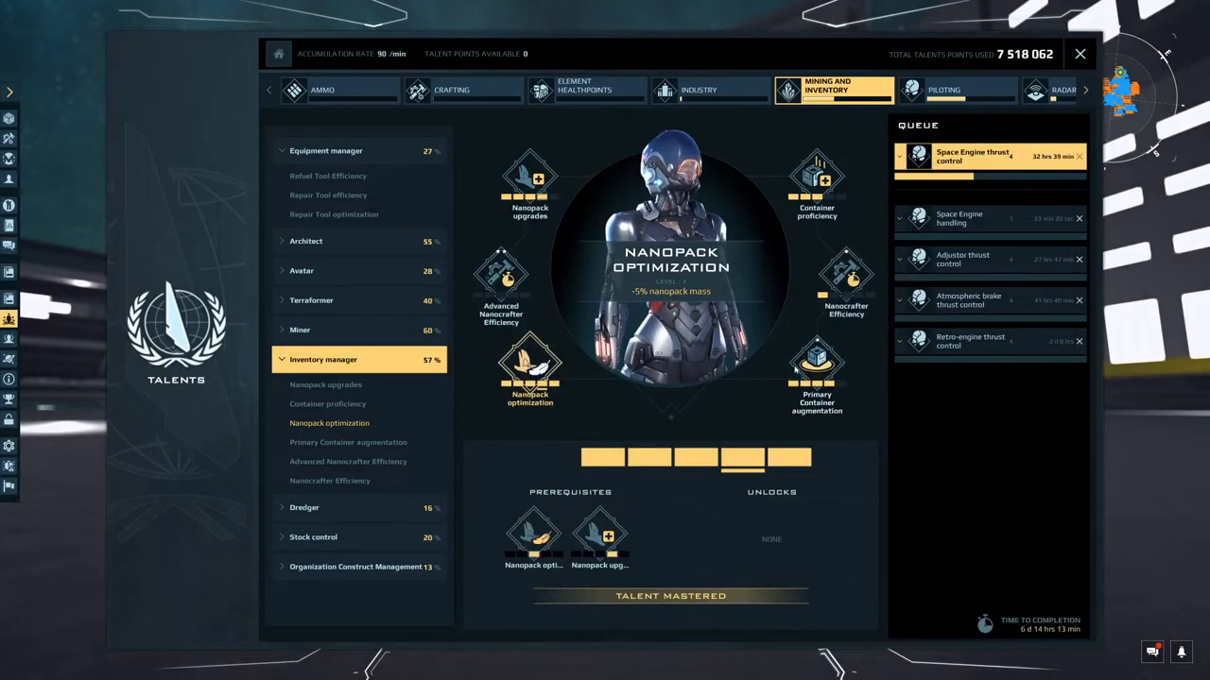
left_click(1079, 53)
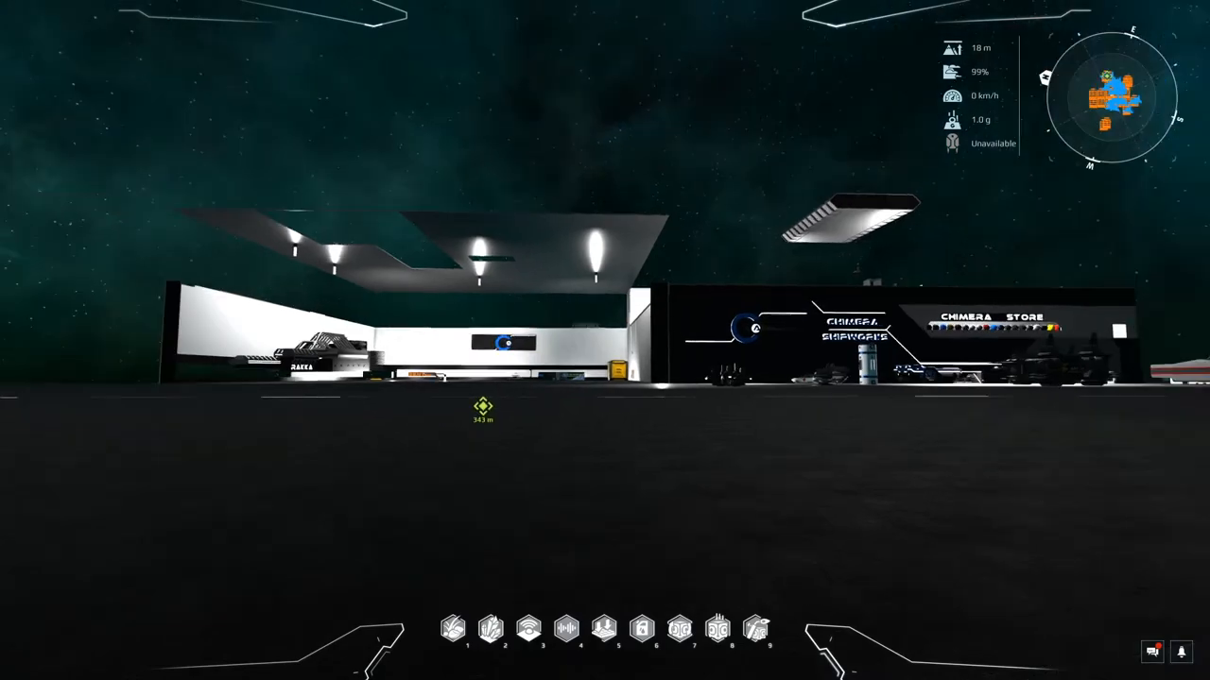
Step: Bring up the Escape menu and go to the Organizations screen
key("Escape")
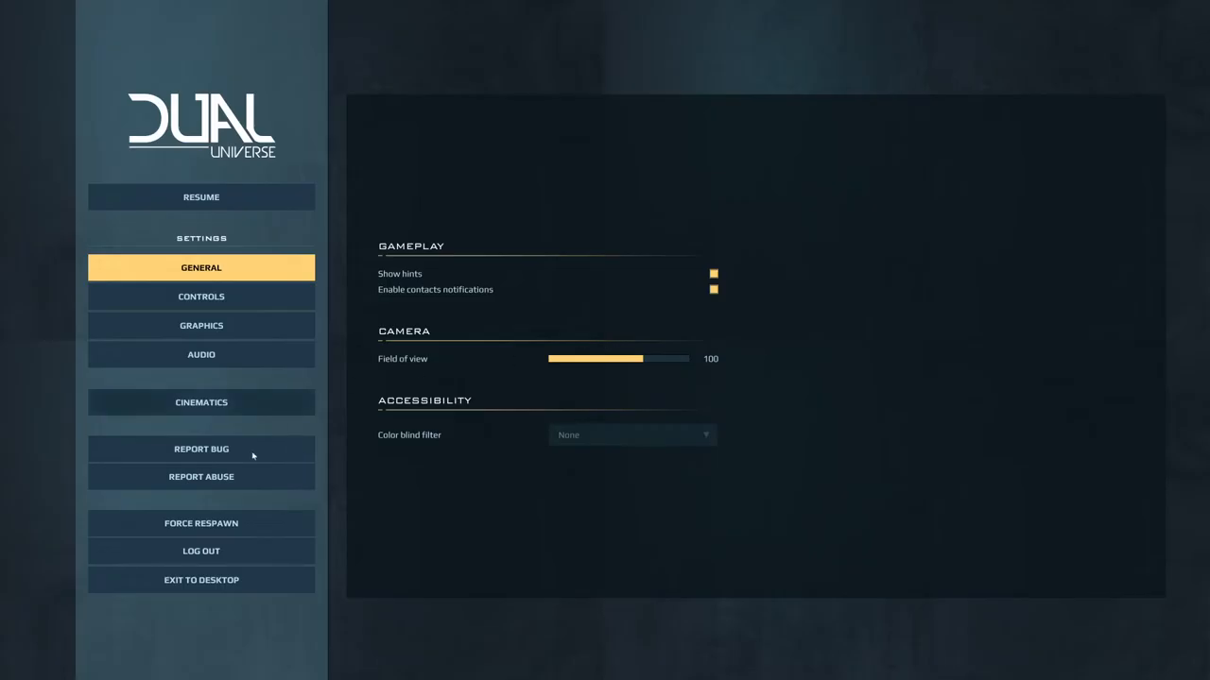
left_click(200, 197)
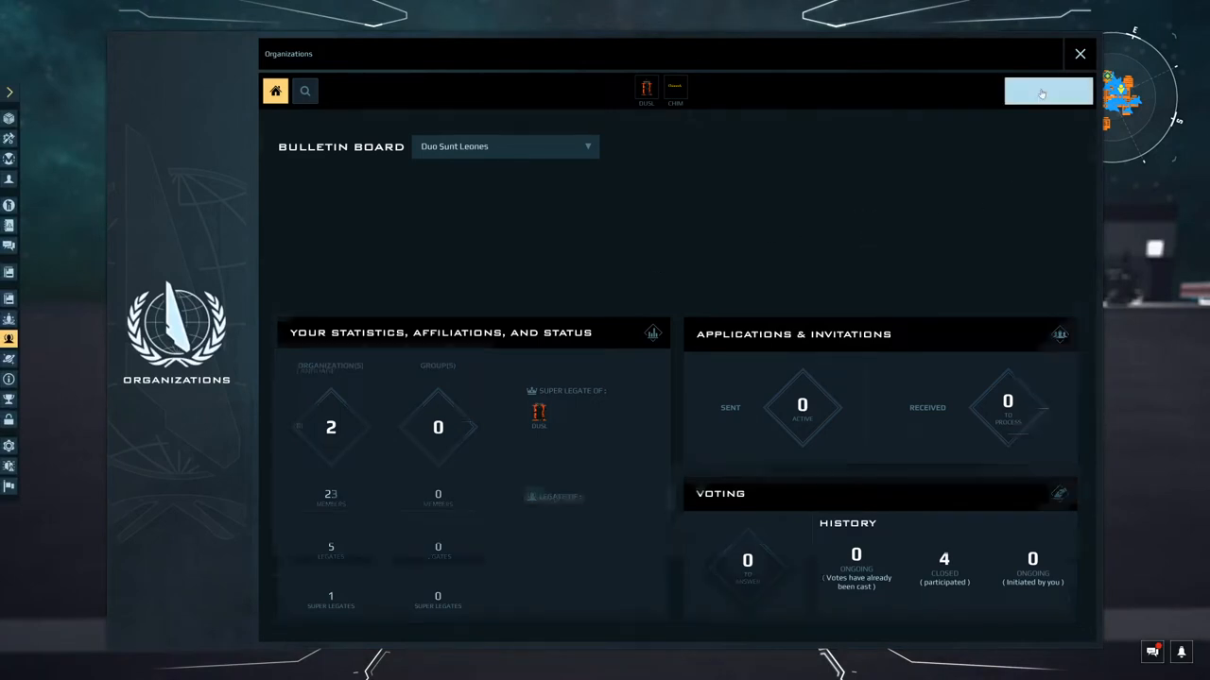
Step: View the new-organization creation form with its 500 000h fee, then close Organizations
left_click(1047, 91)
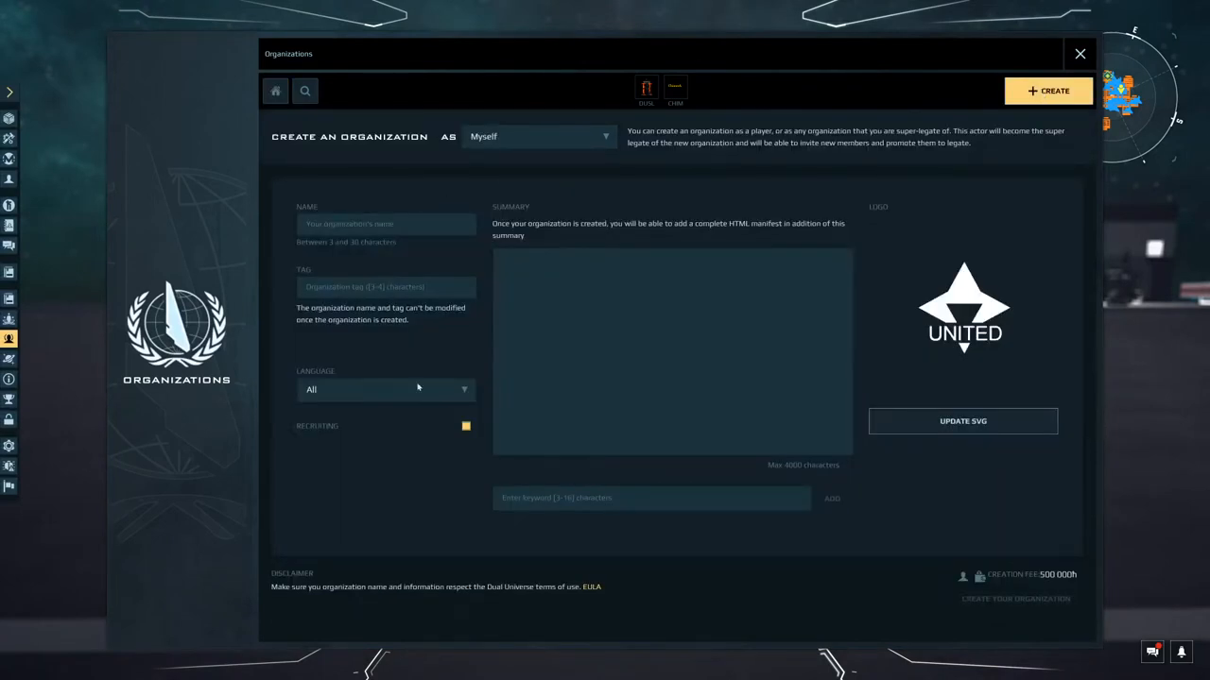
mouse_move(998, 582)
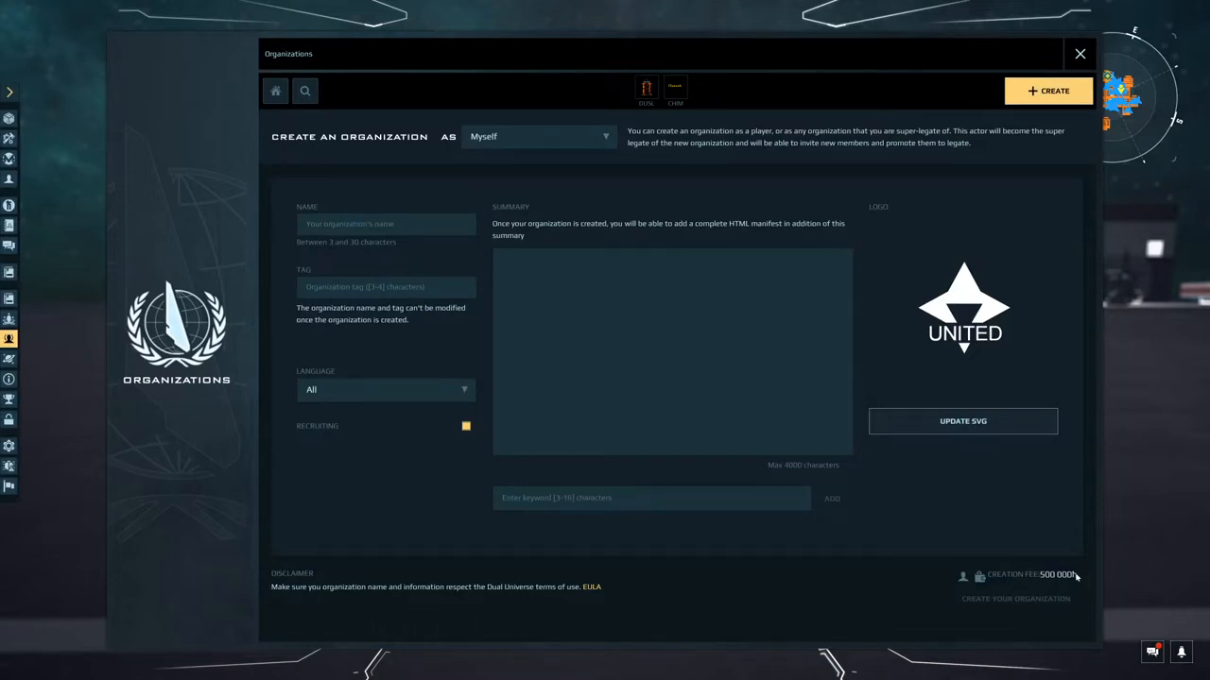
mouse_move(1032, 582)
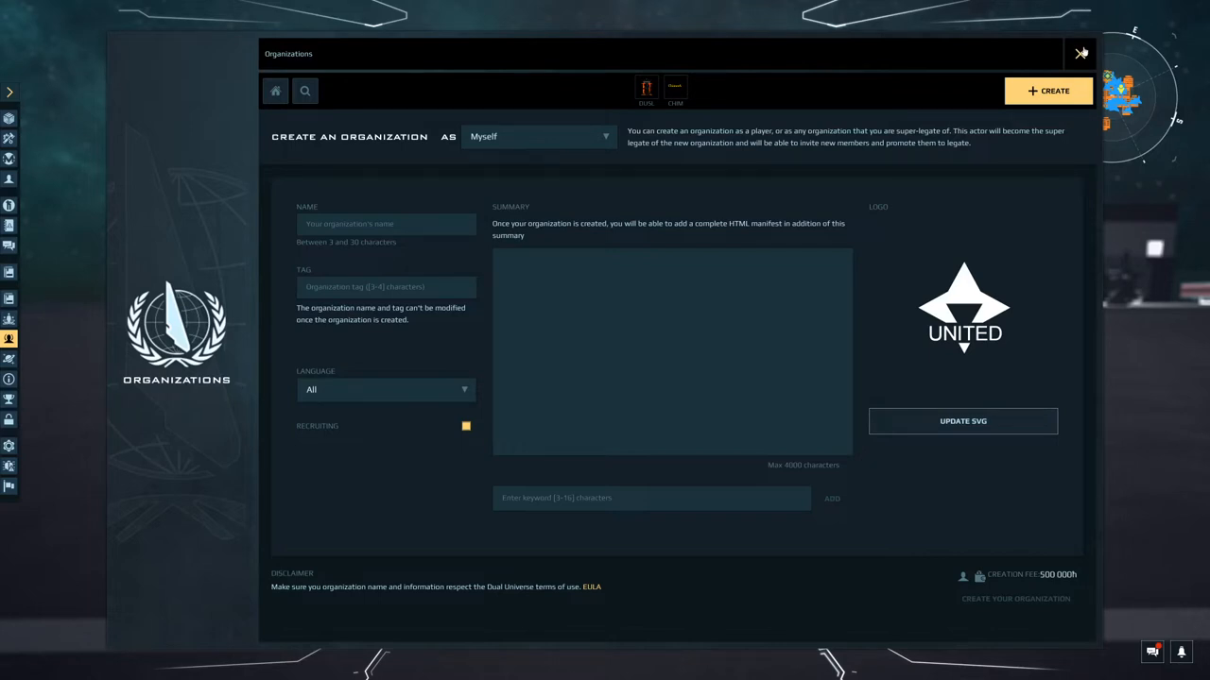
left_click(1081, 53)
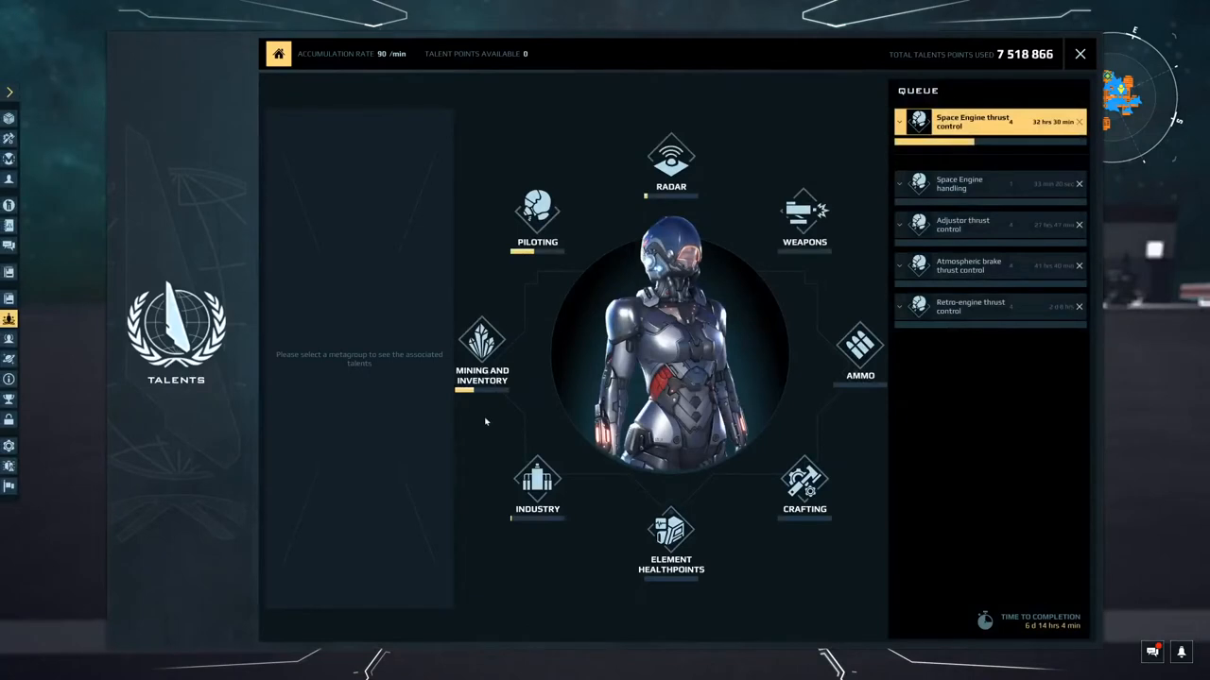
Step: Under Mining and Inventory, expand Architect and show Organization Construct Management details
left_click(482, 340)
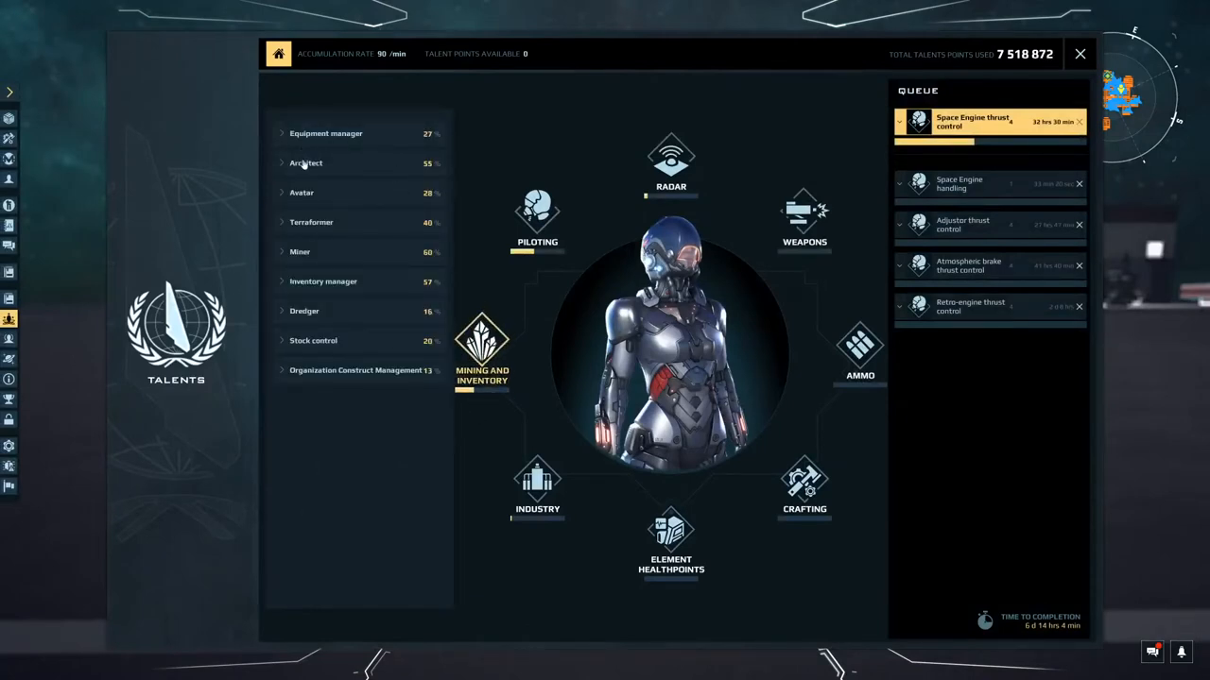
left_click(306, 162)
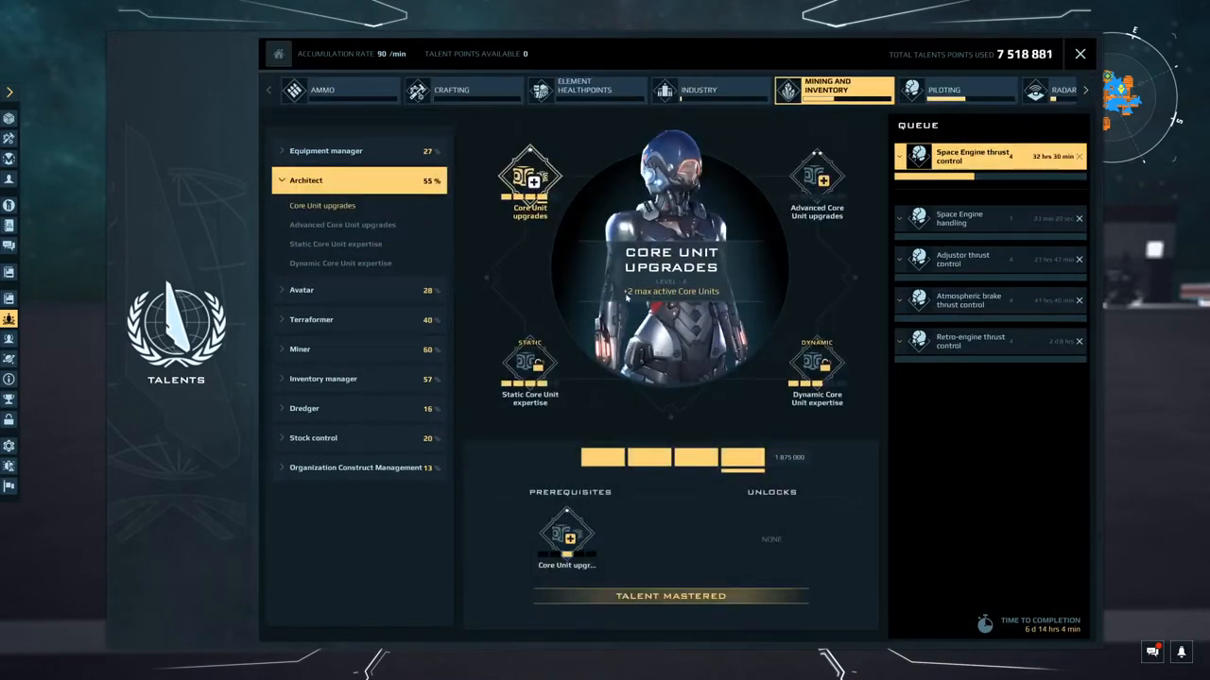
mouse_move(722, 301)
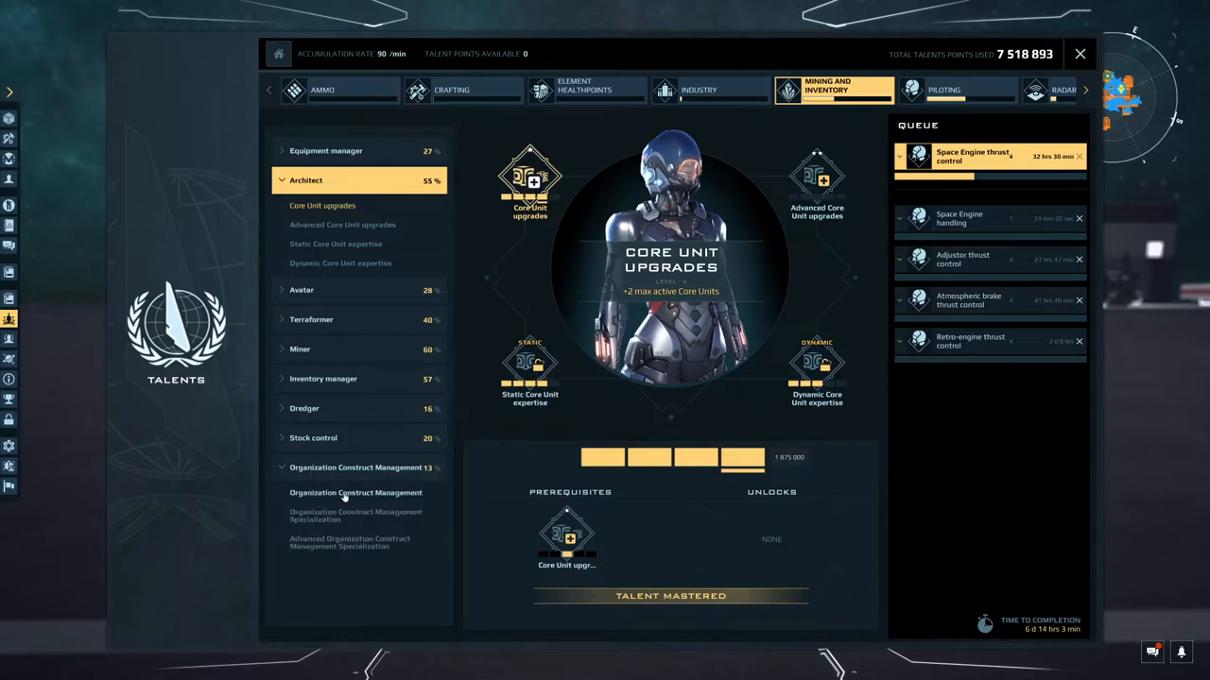
left_click(356, 491)
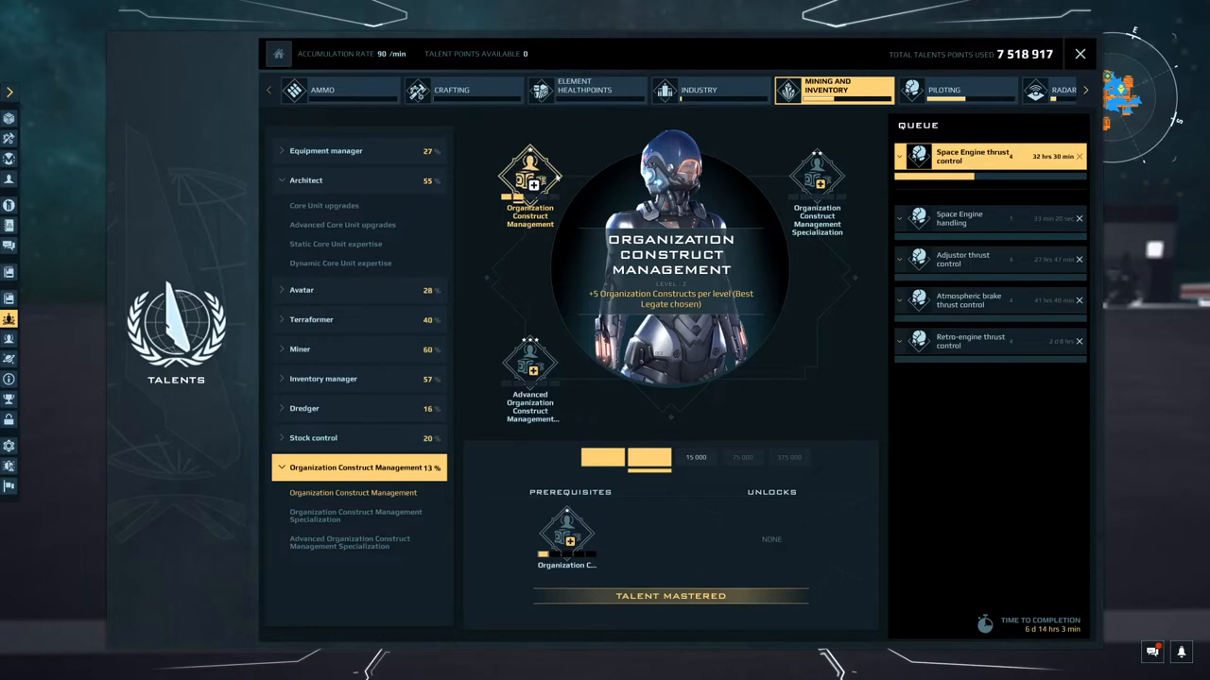
mouse_move(579, 248)
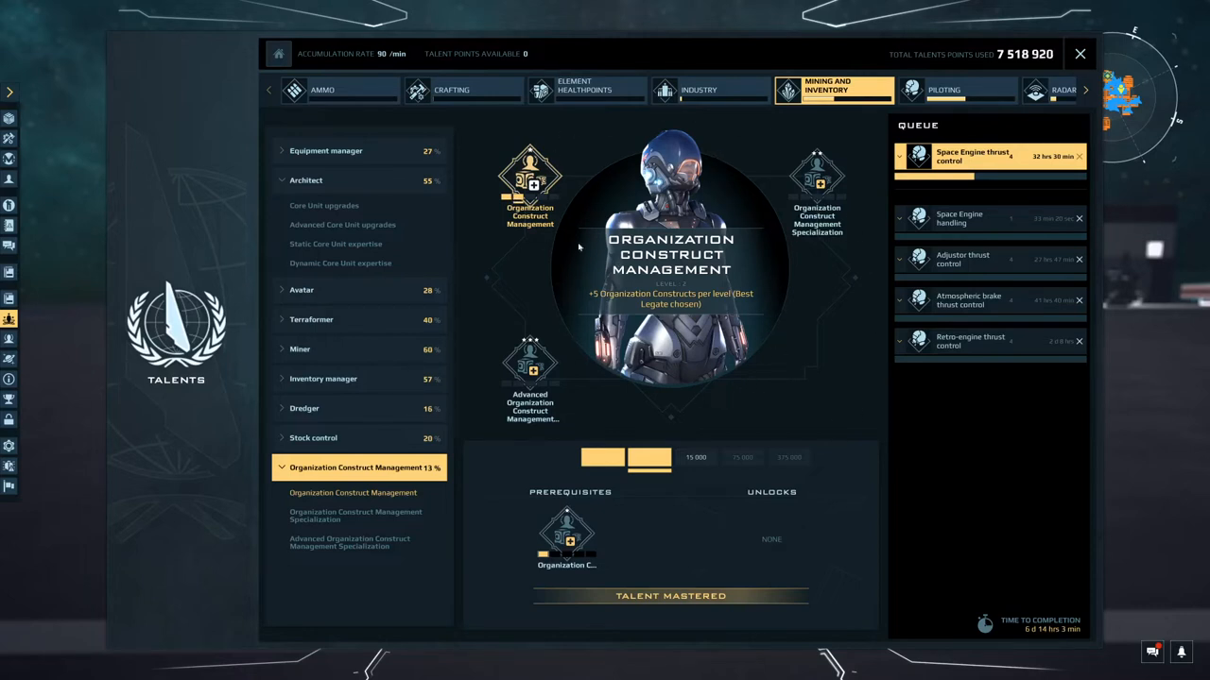
mouse_move(623, 200)
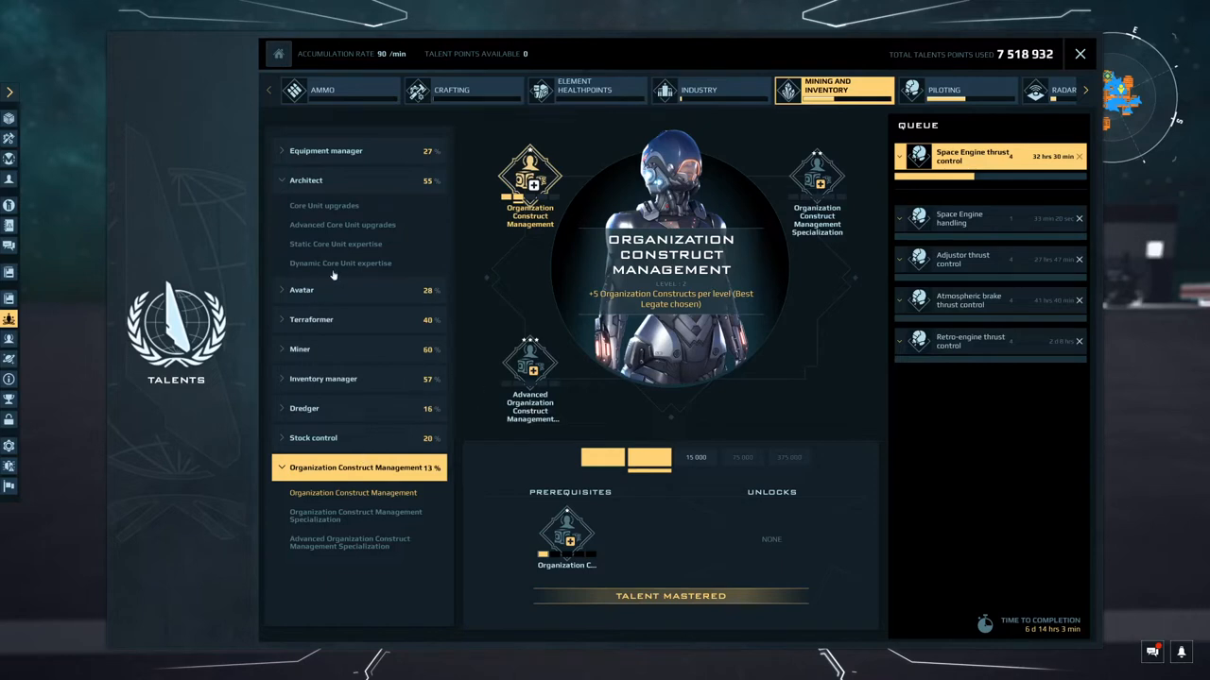
mouse_move(325, 204)
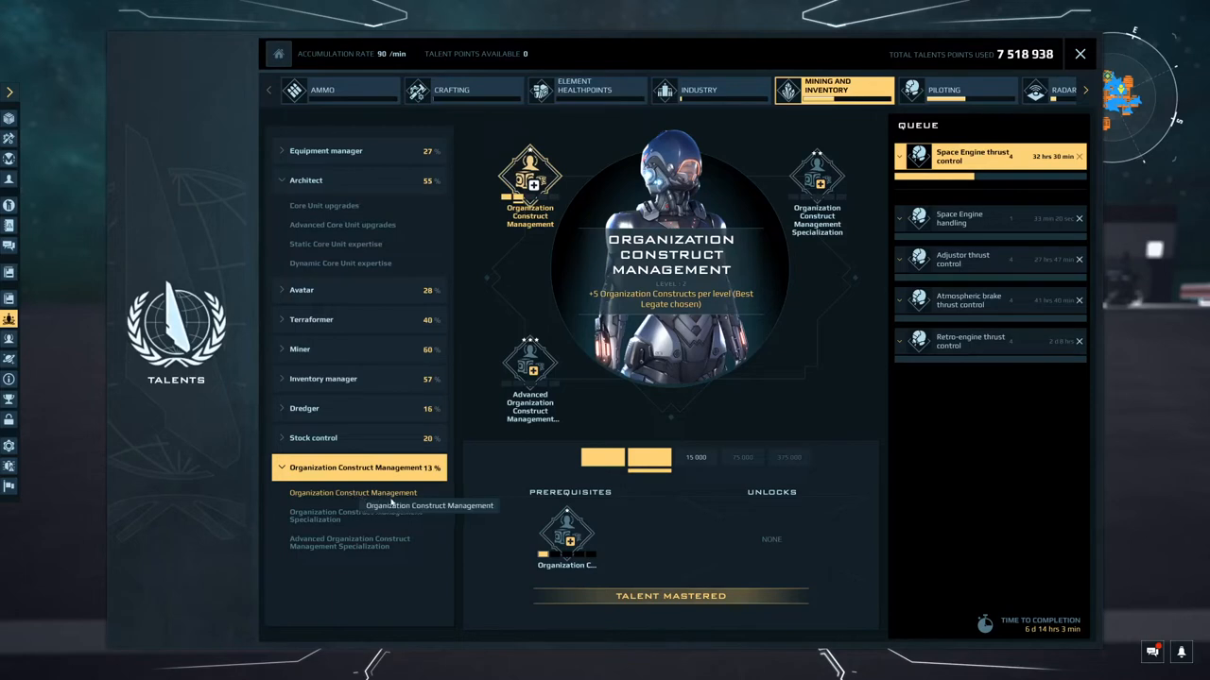
mouse_move(563, 223)
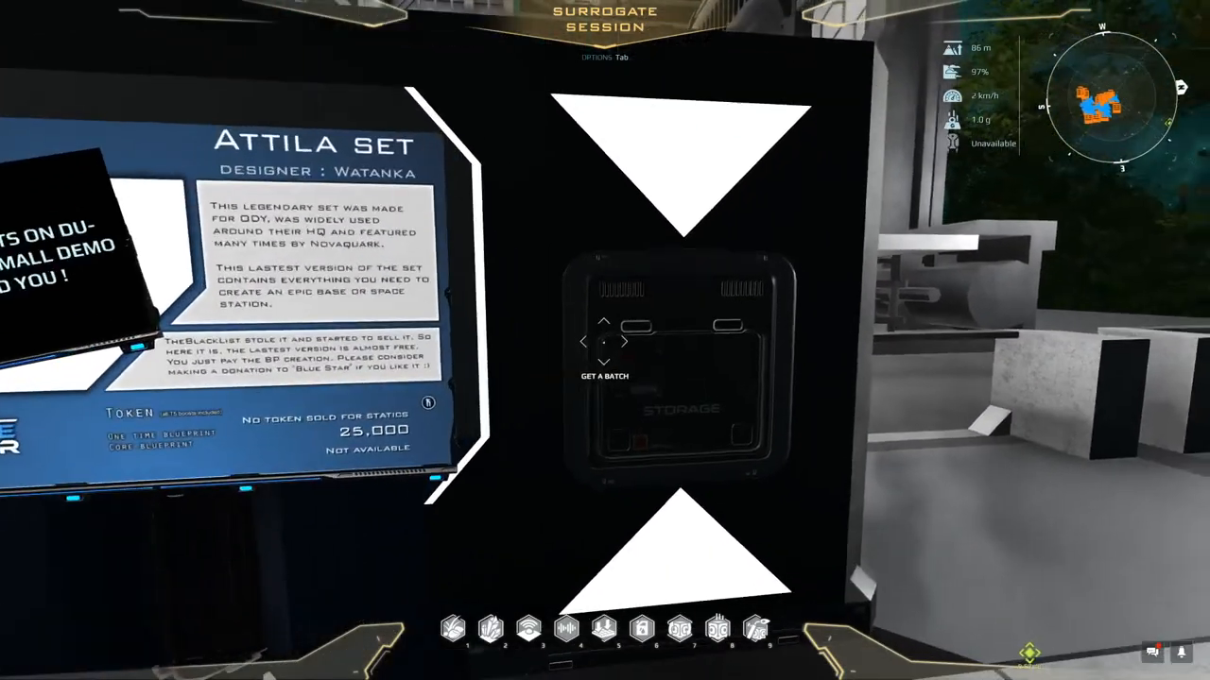
left_click(604, 374)
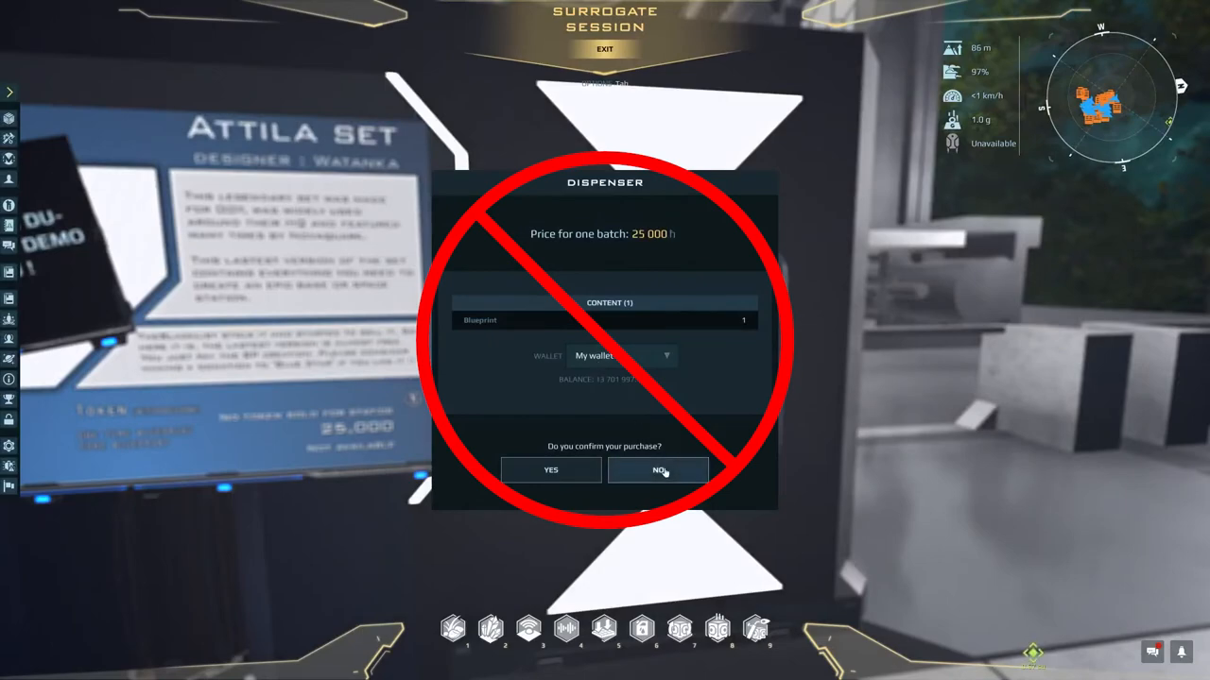
left_click(658, 468)
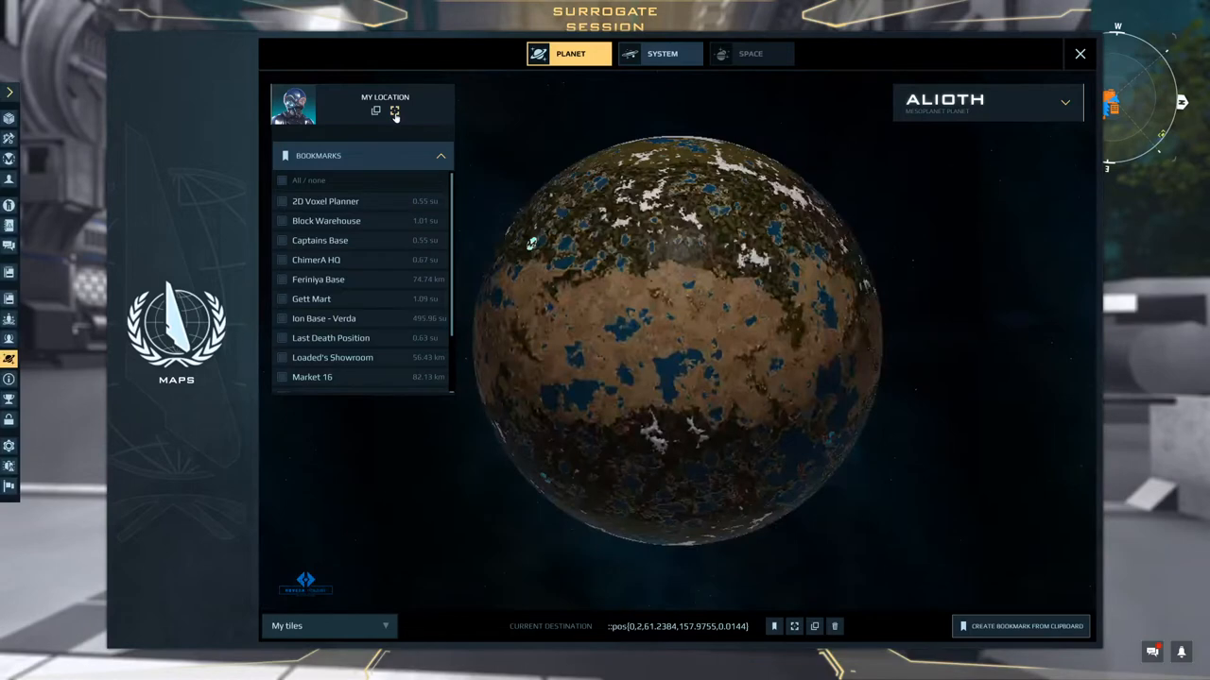
Step: Center the Alioth map on my position and save a bookmark named BluestarPrefab there
left_click(677, 340)
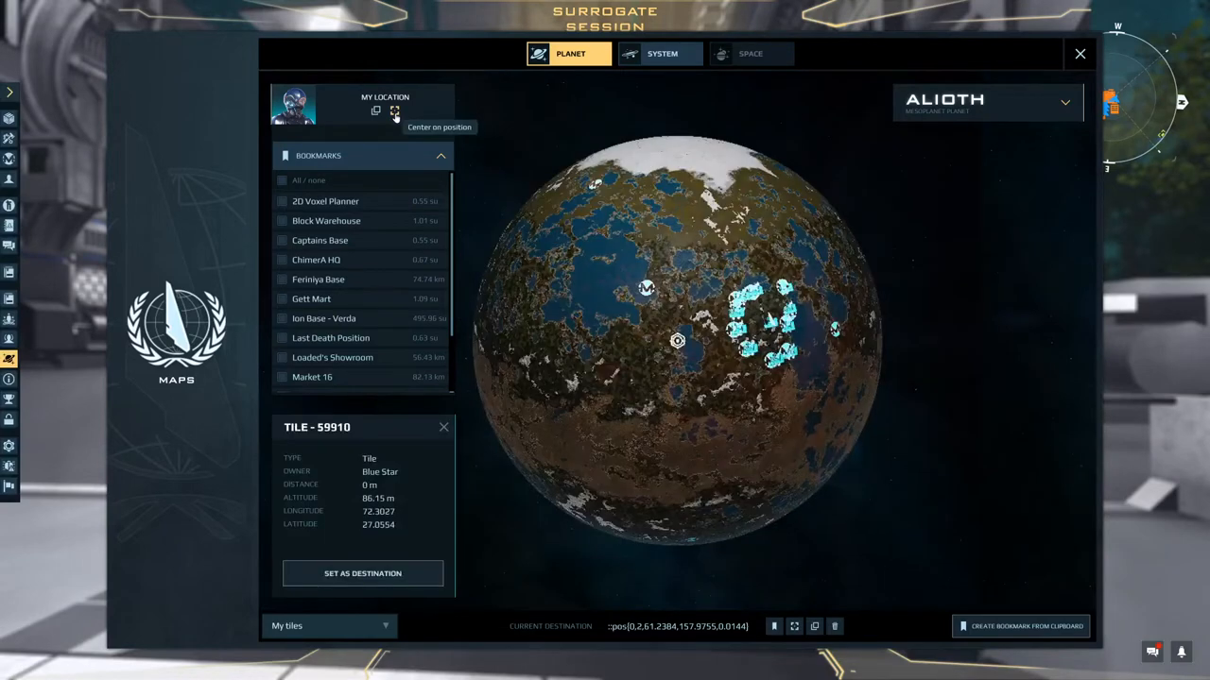
left_click(393, 110)
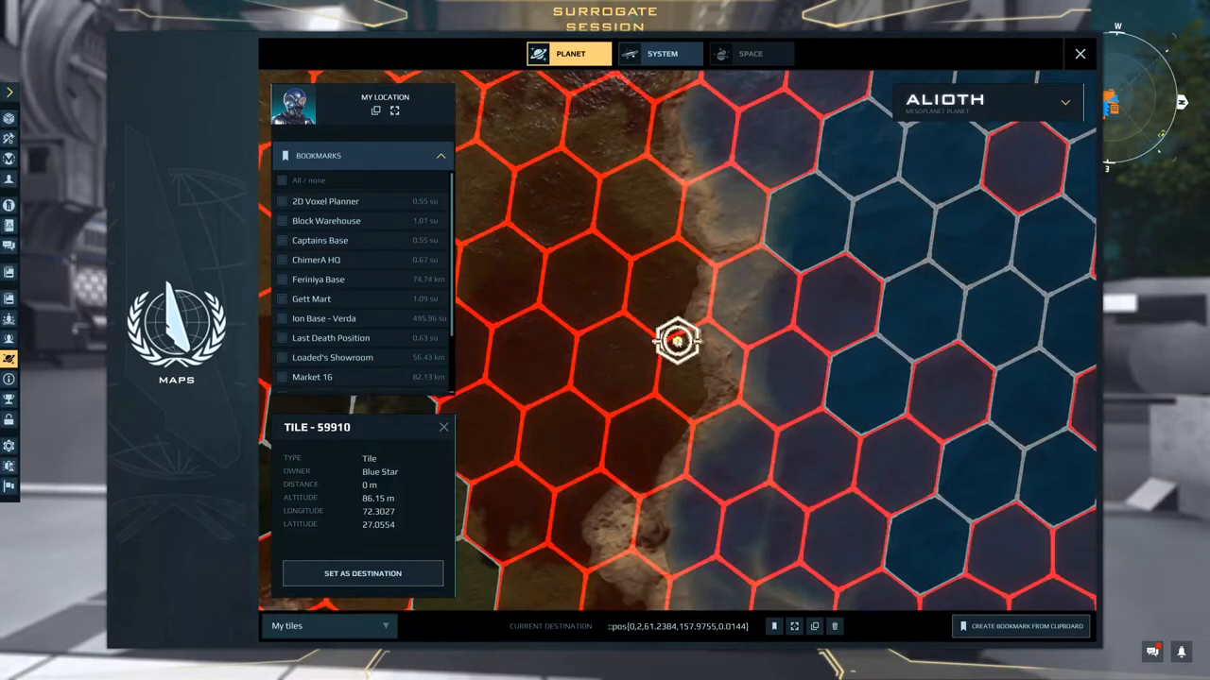
right_click(676, 340)
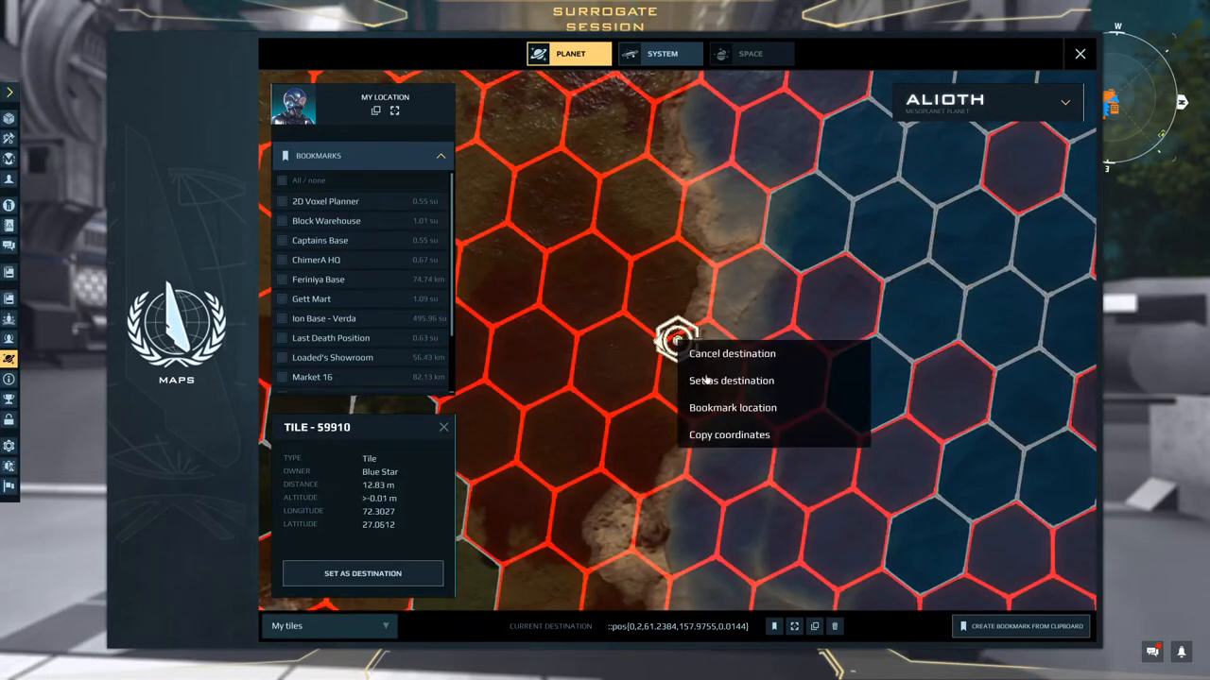
mouse_move(733, 408)
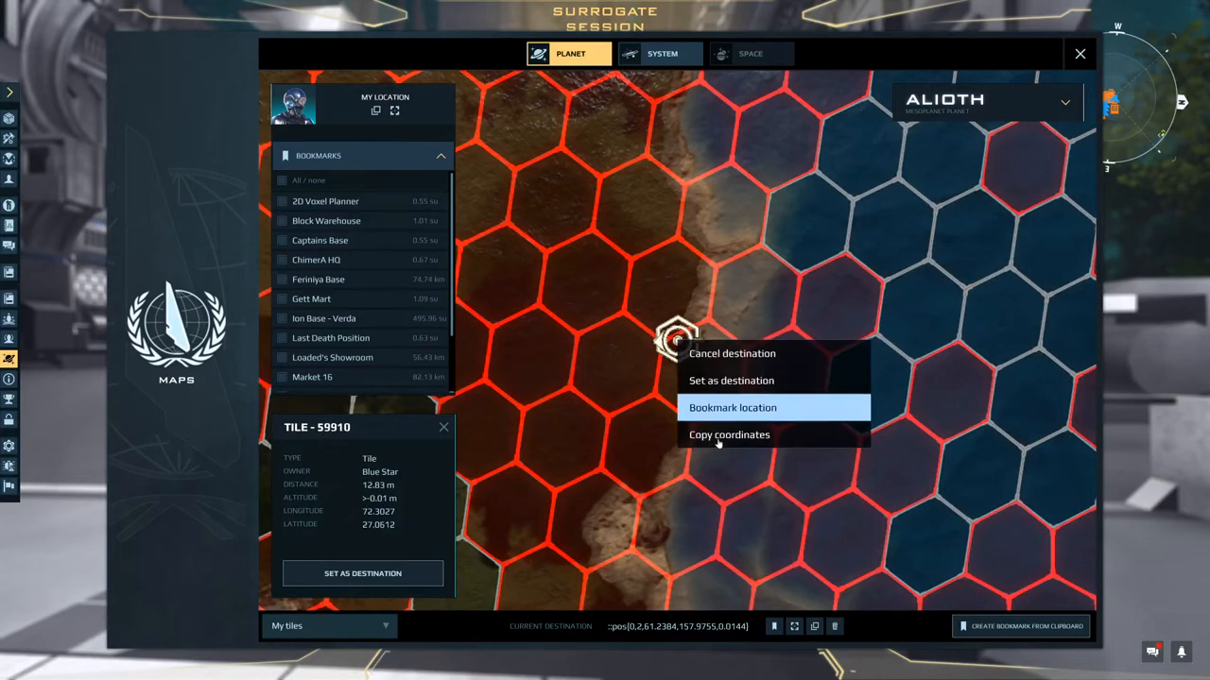
left_click(733, 408)
type("BluestarPrefab")
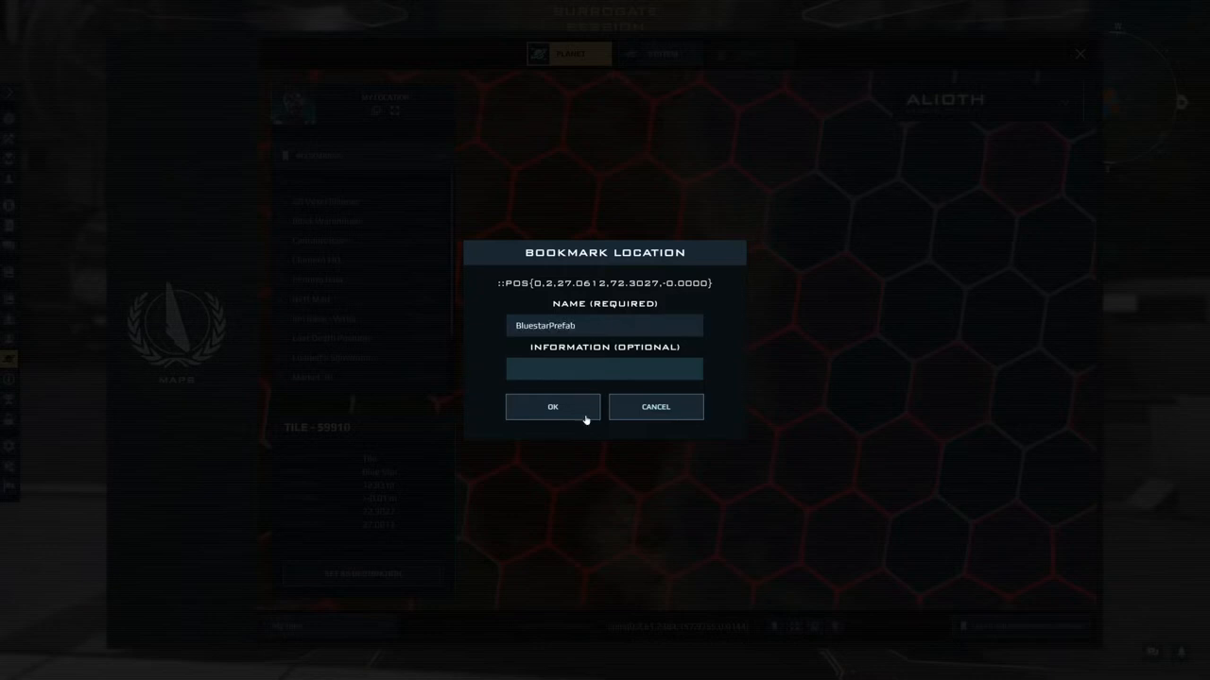
left_click(552, 406)
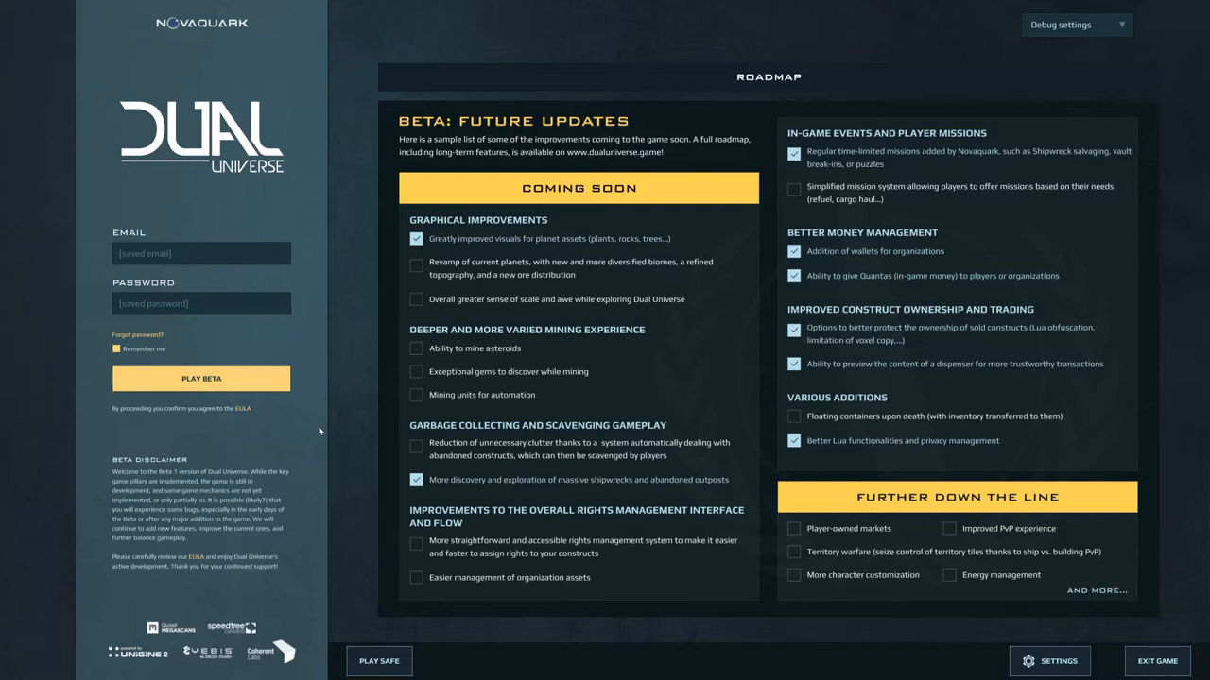
mouse_move(200, 378)
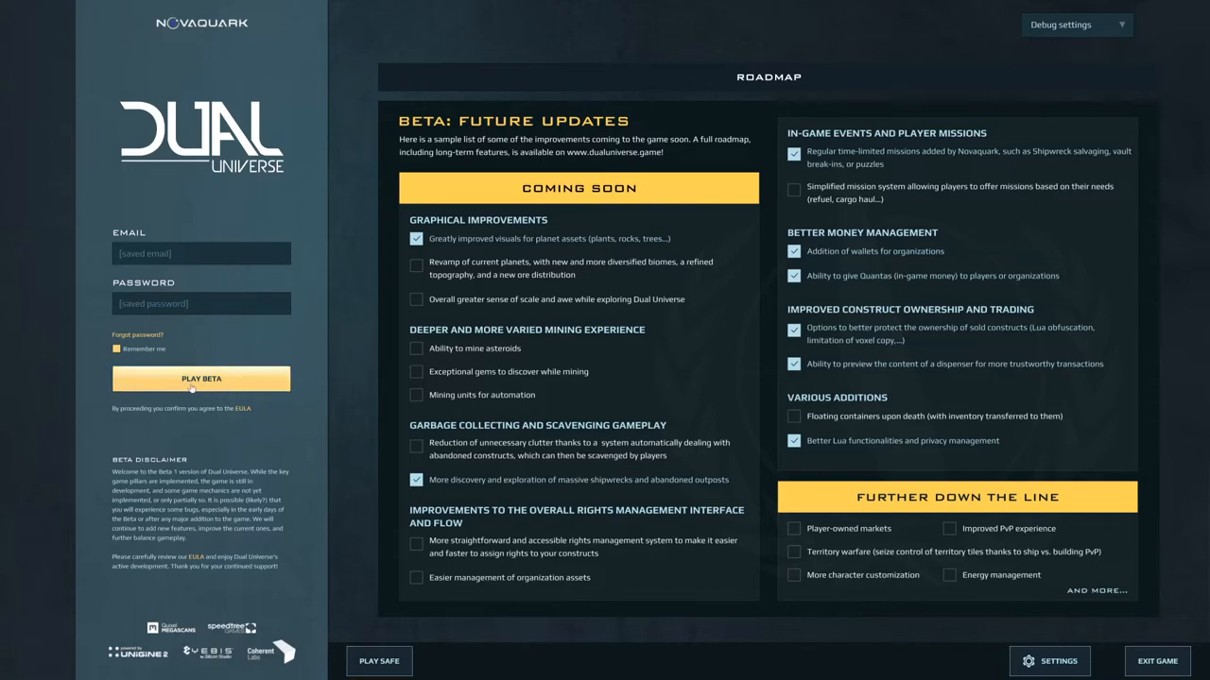
mouse_move(979, 80)
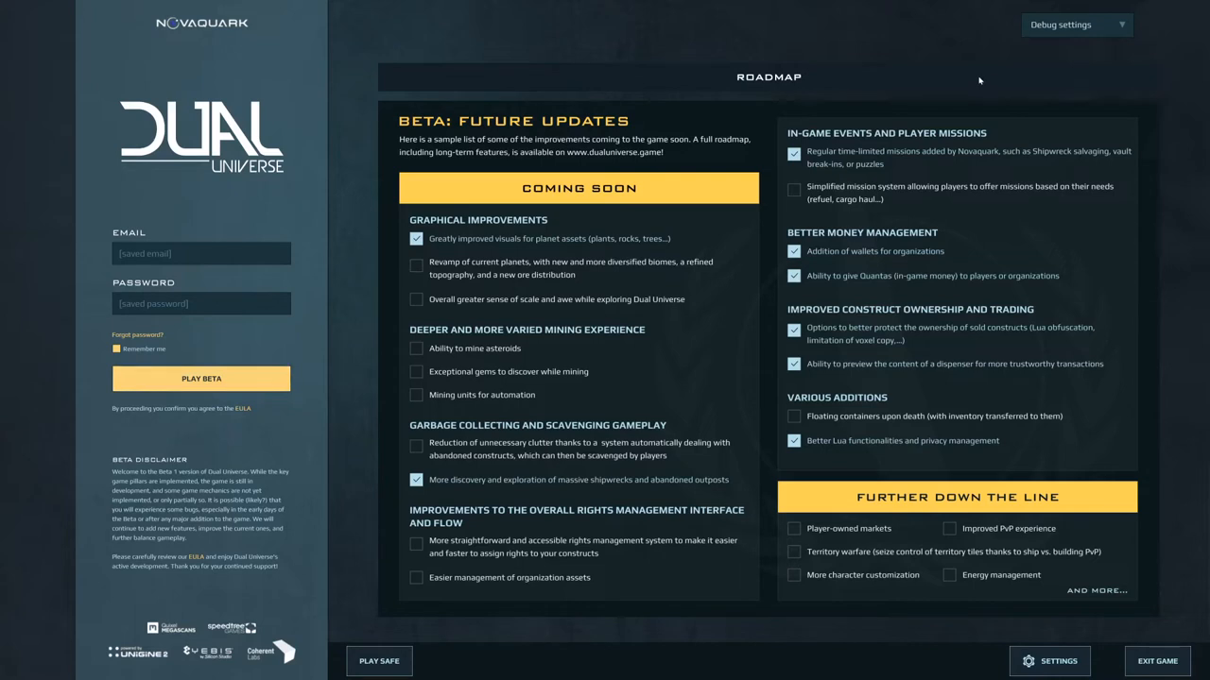
mouse_move(1017, 32)
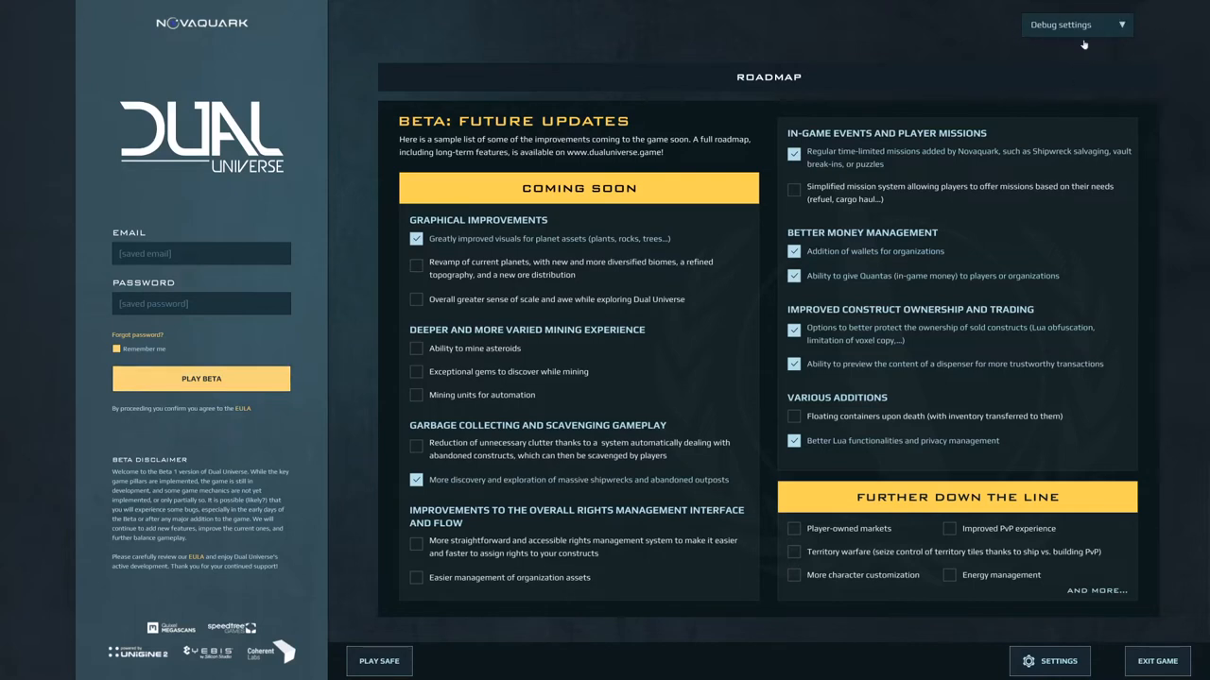
Step: Delete the cache from the launcher's Debug settings, then start Play Beta
left_click(1075, 24)
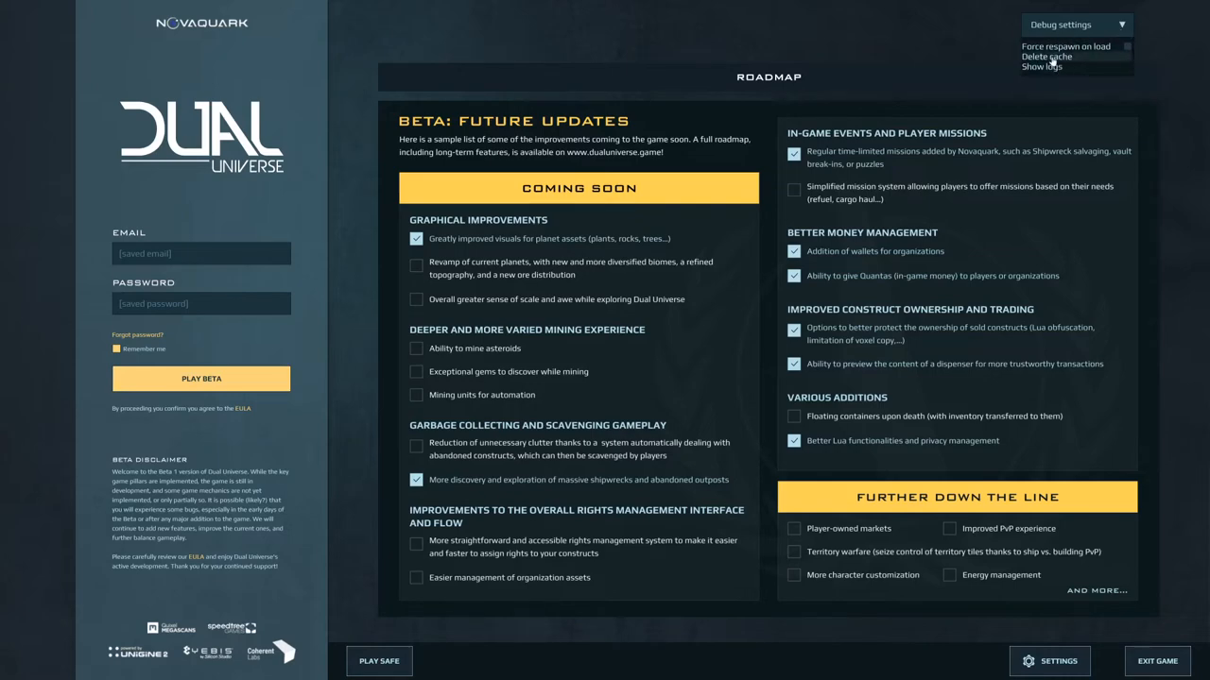
left_click(1047, 57)
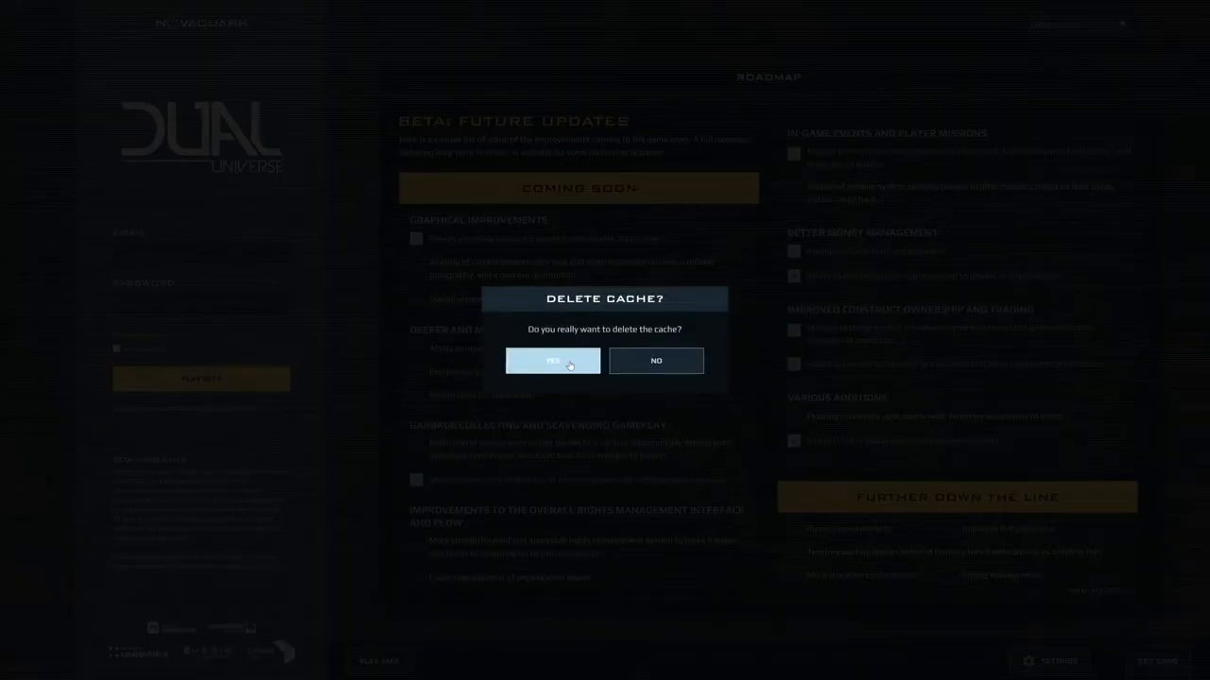
left_click(552, 359)
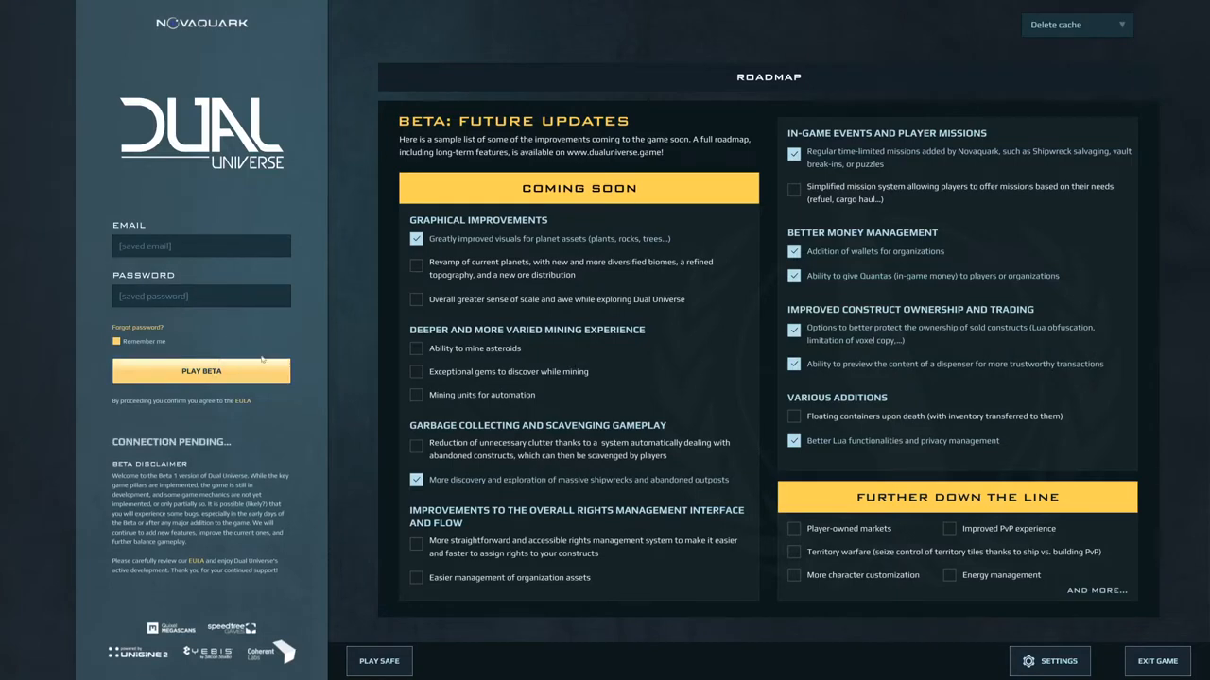
left_click(200, 370)
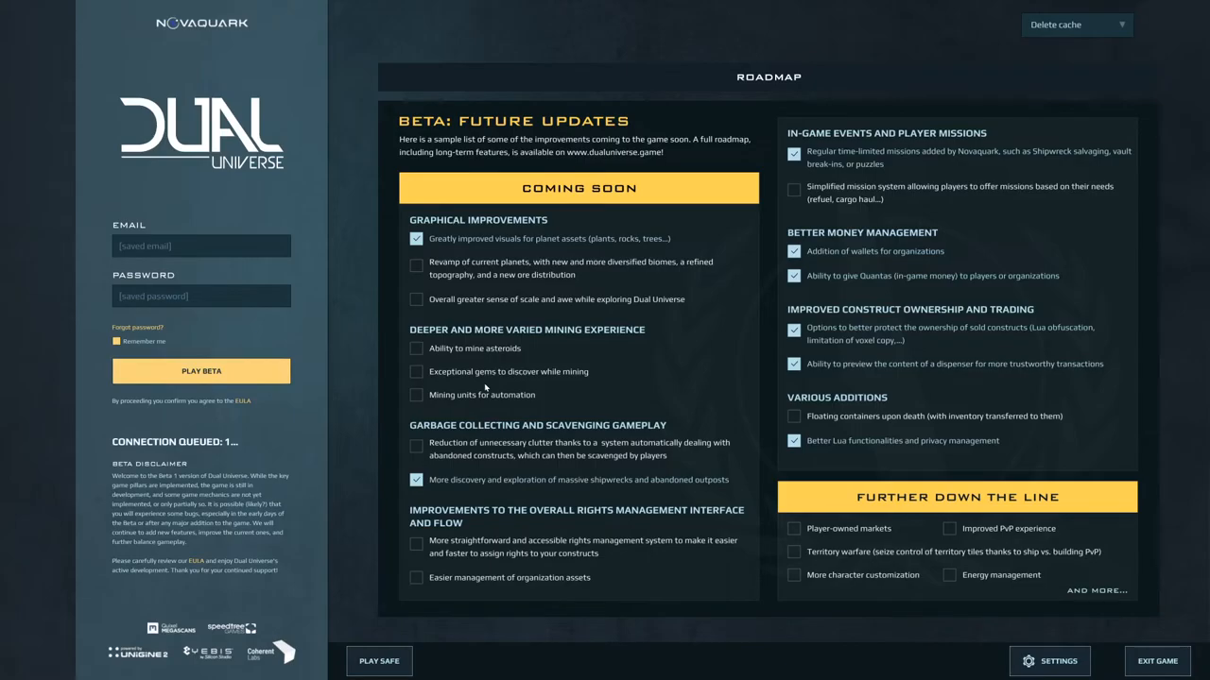
left_click(201, 371)
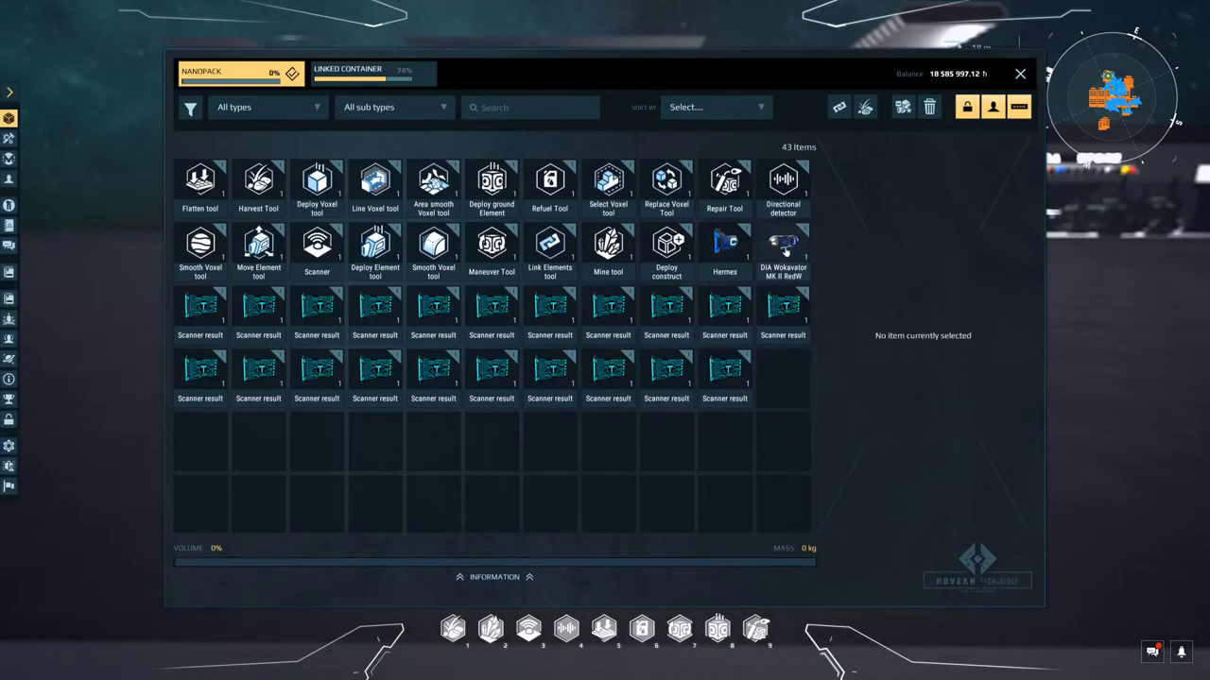
Step: Equip an inventory item, then show the Wokavator blueprint's actions and set the linked container active
right_click(783, 246)
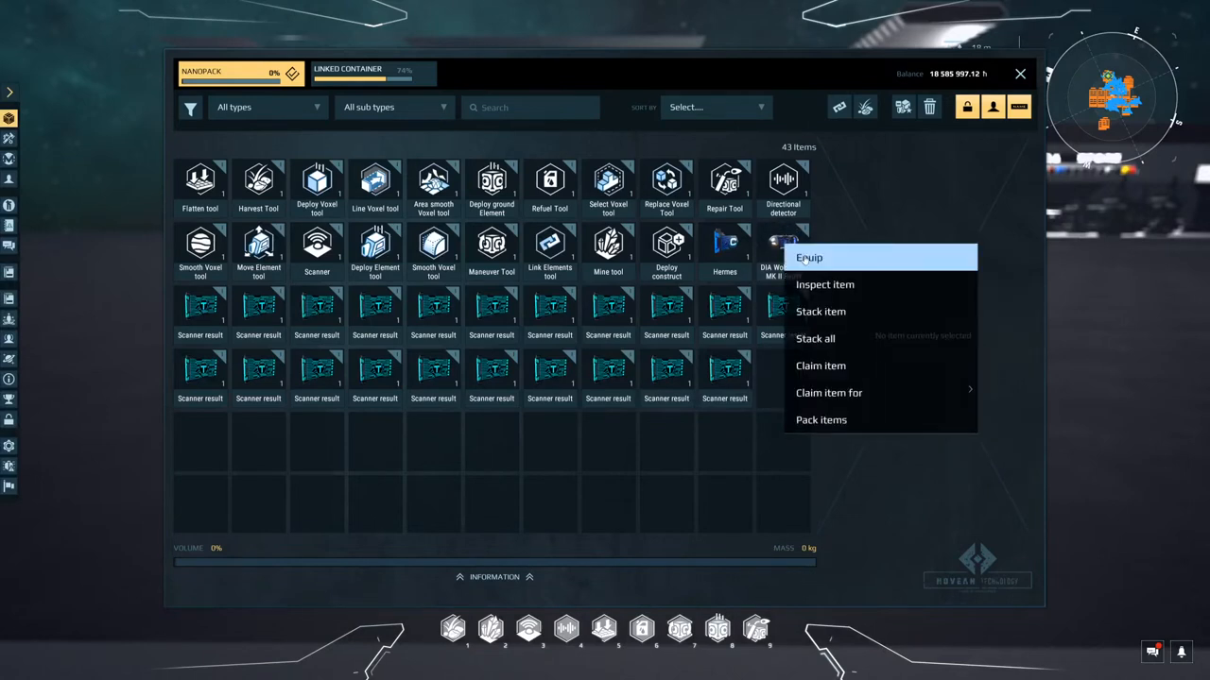
left_click(809, 257)
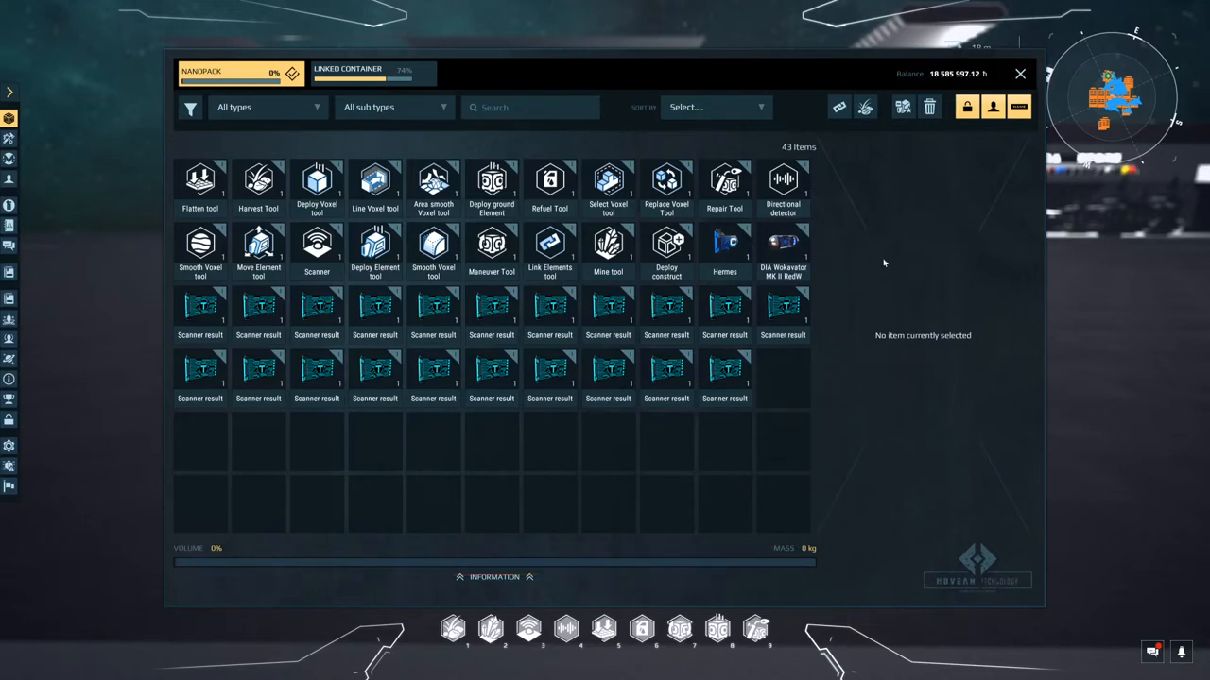
mouse_move(665, 246)
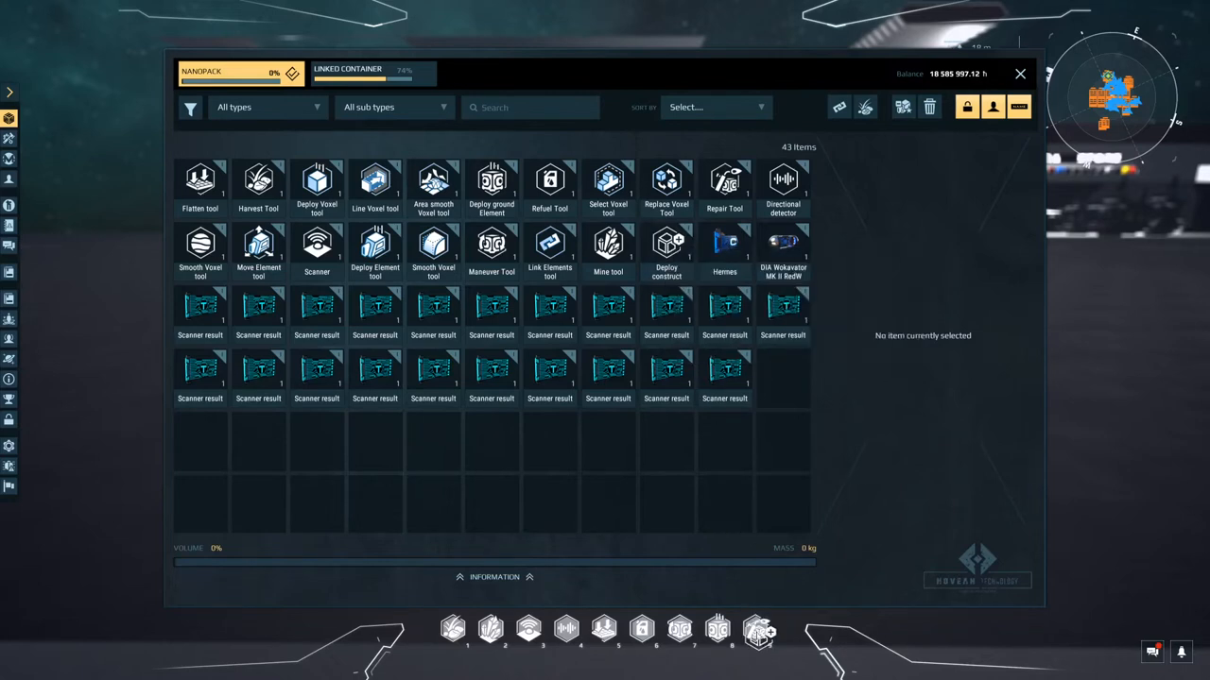
right_click(783, 244)
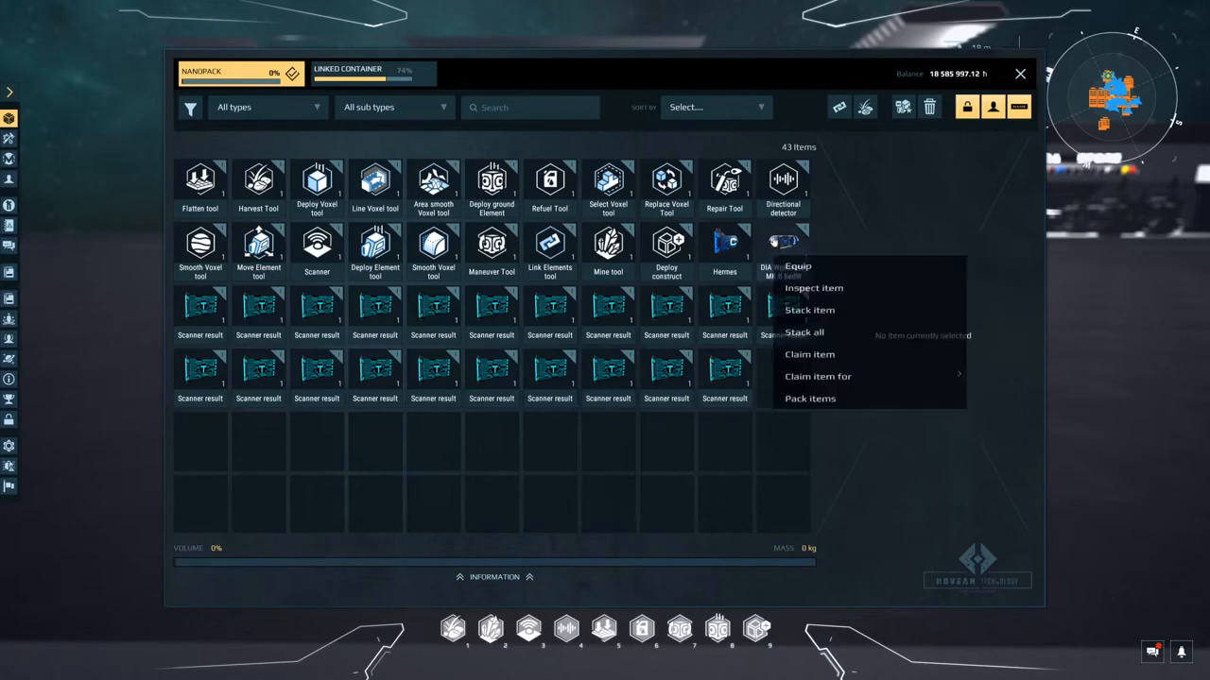
left_click(797, 266)
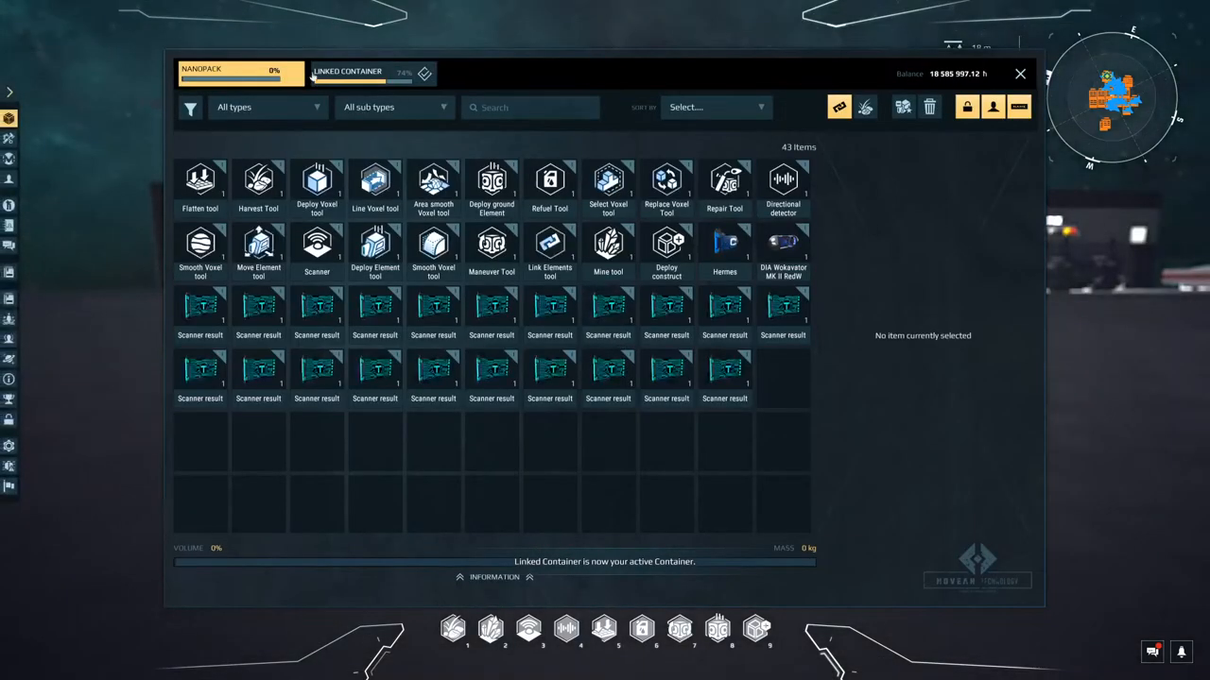
Step: Equip the ship blueprint from the nanopack, retrying once, to deploy the DIA Wokavator MK II
right_click(782, 246)
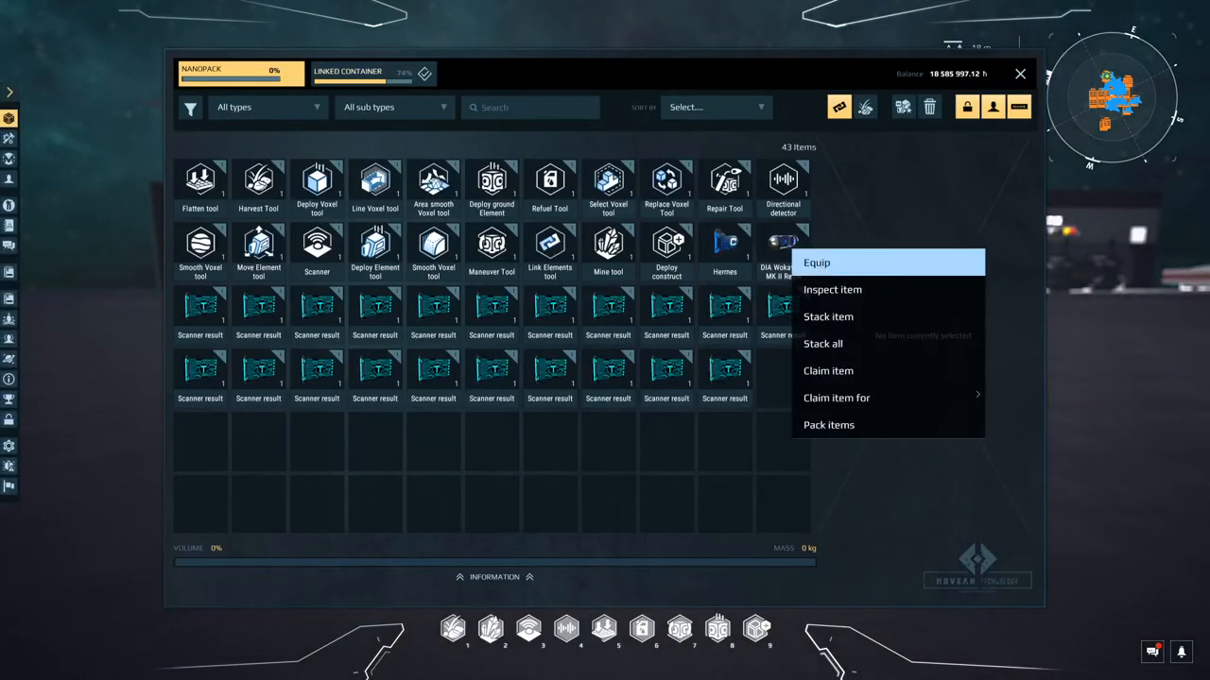
left_click(816, 262)
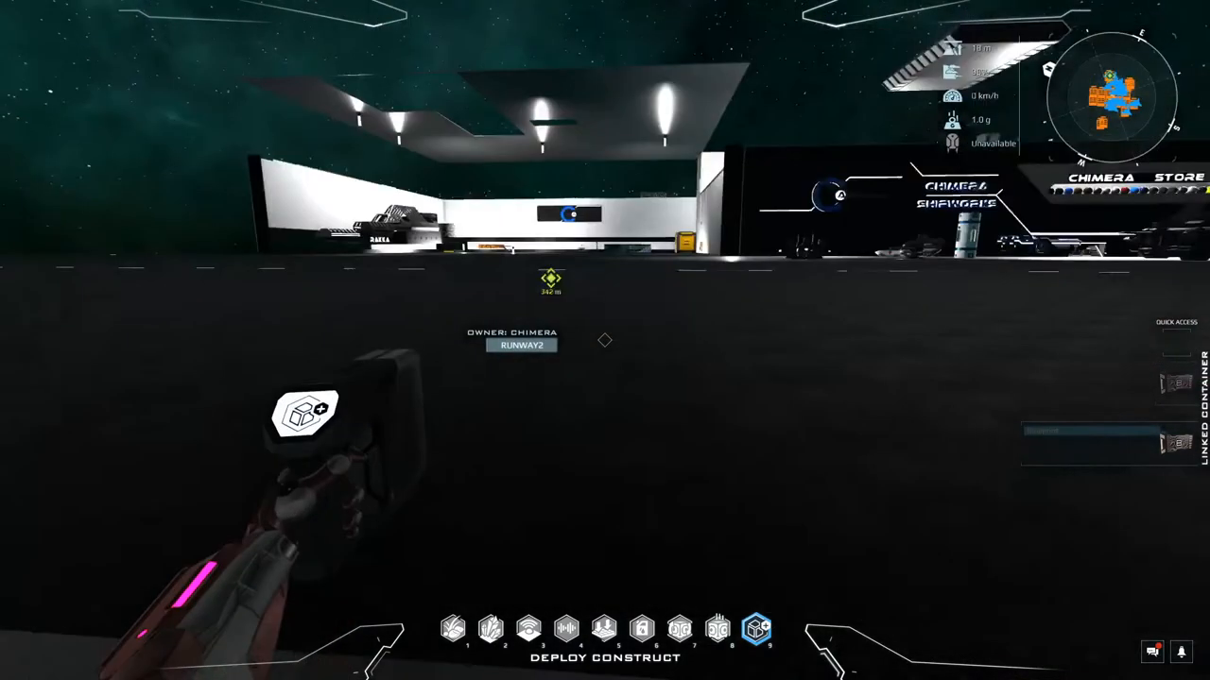
right_click(782, 245)
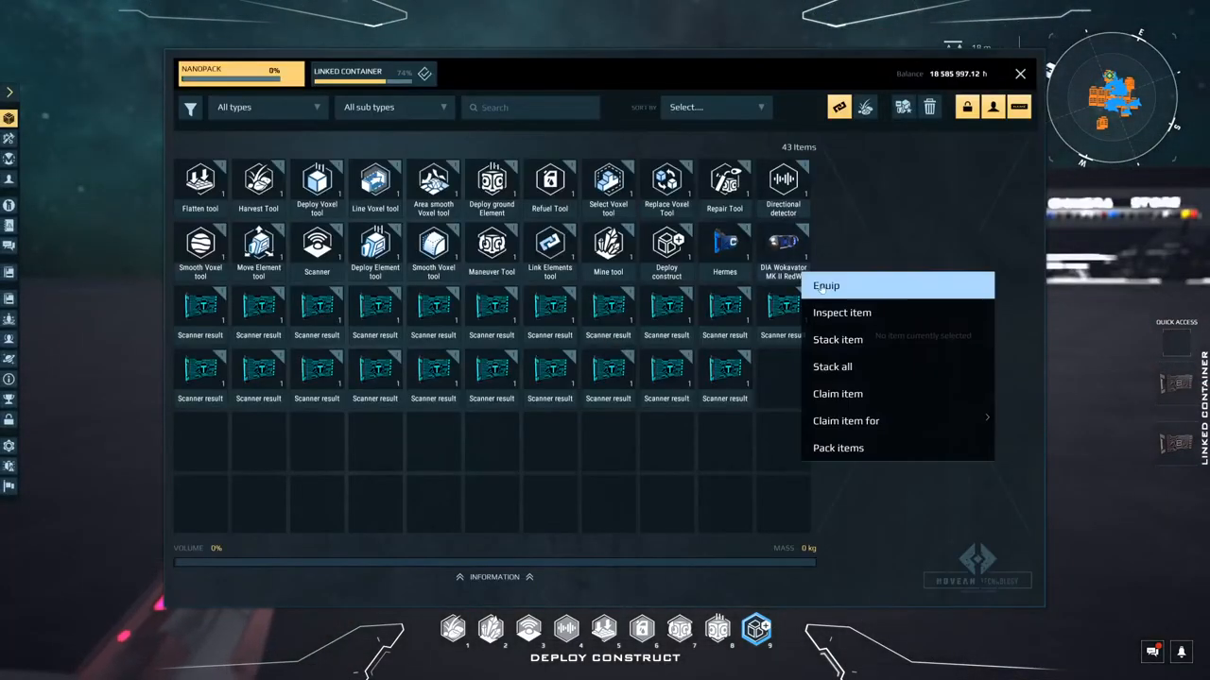
left_click(824, 286)
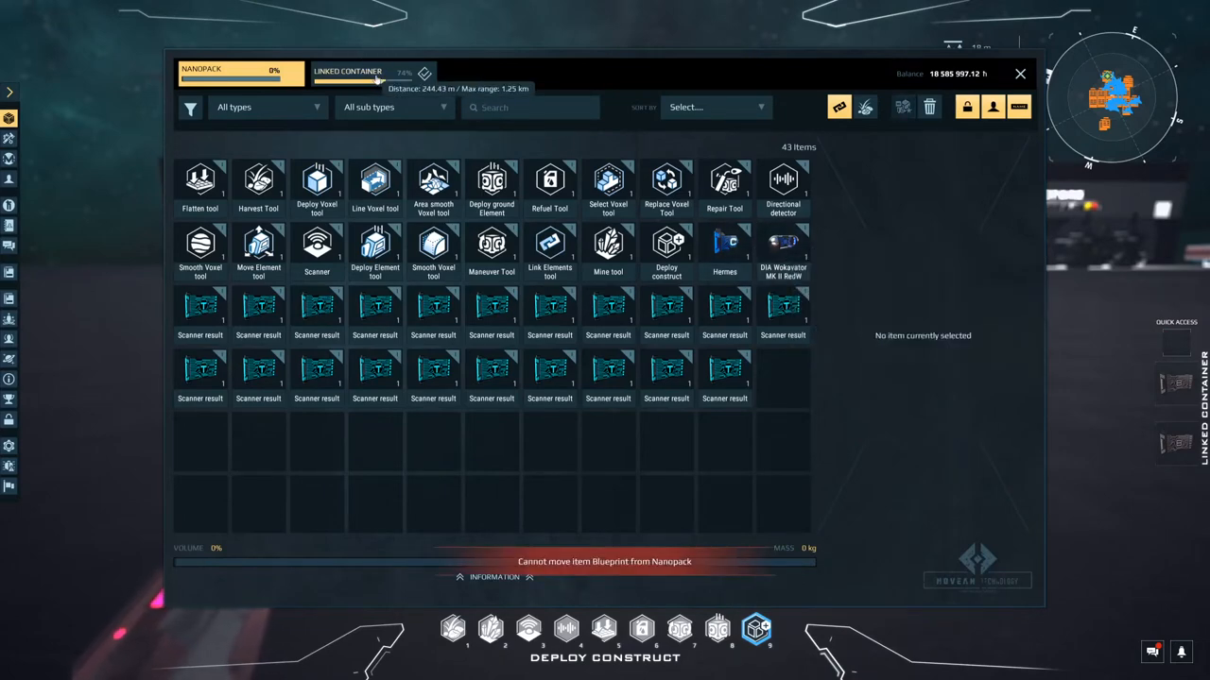
left_click(348, 72)
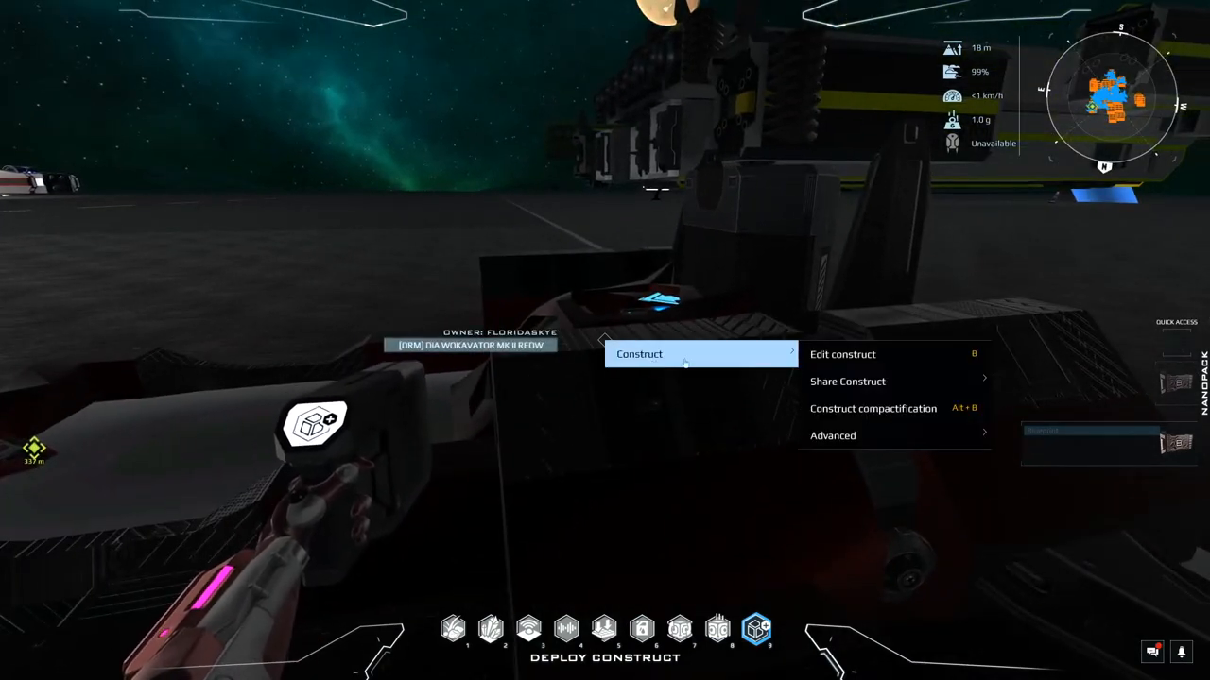
mouse_move(873, 408)
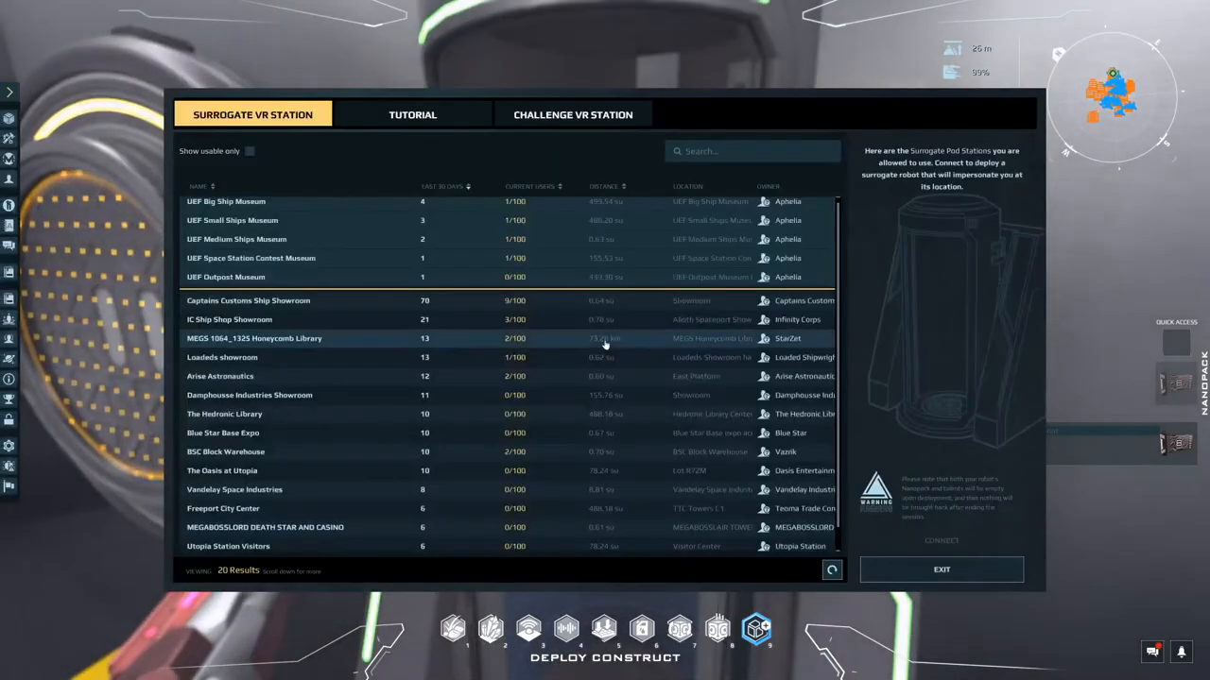
mouse_move(334, 170)
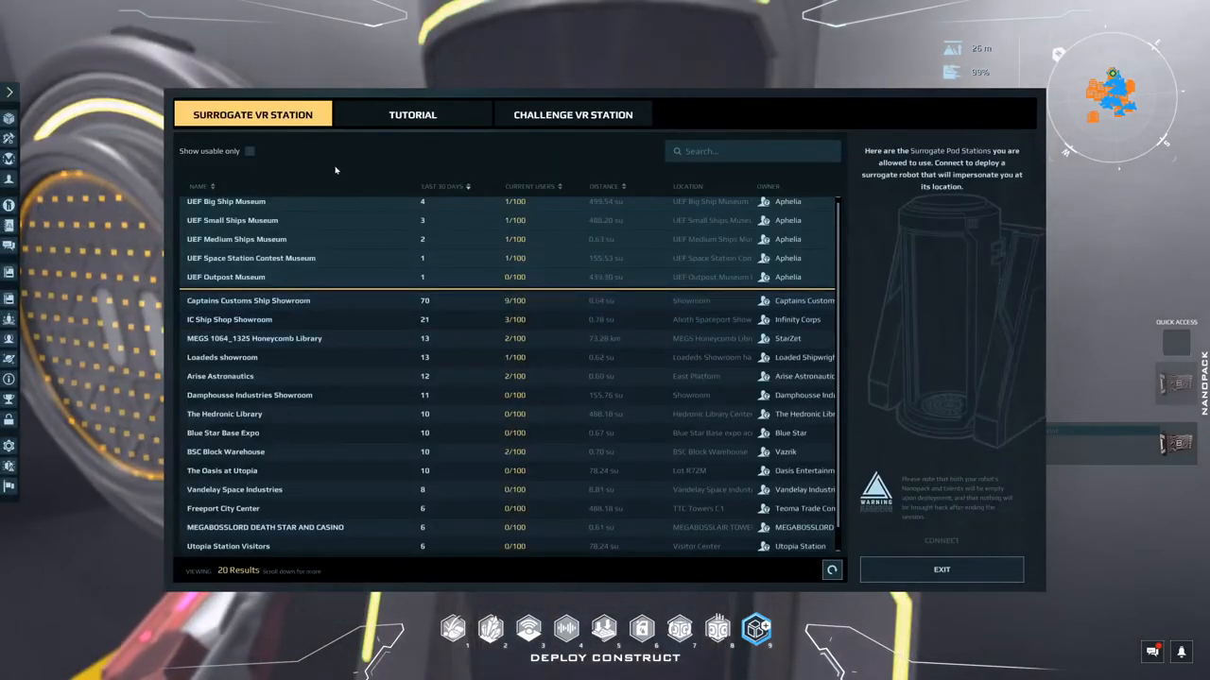
mouse_move(458, 246)
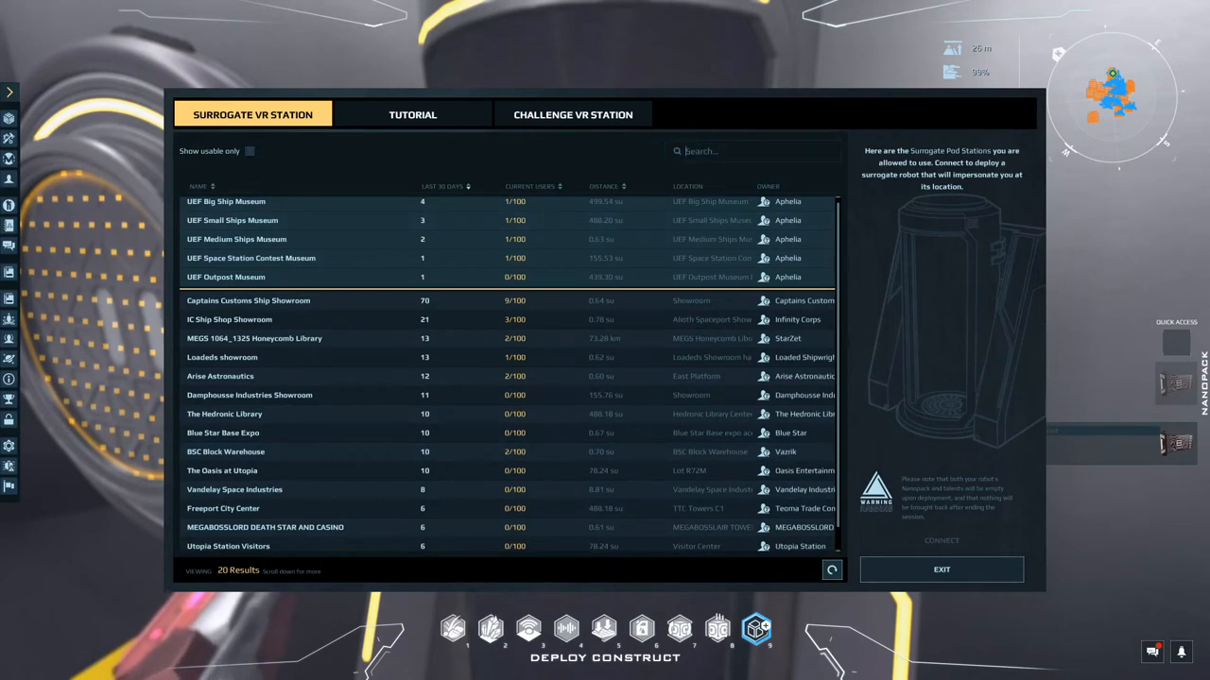
Step: Search the station list for 'Chimera' and select Chimera Shipworks Showroom from the five results
type("c")
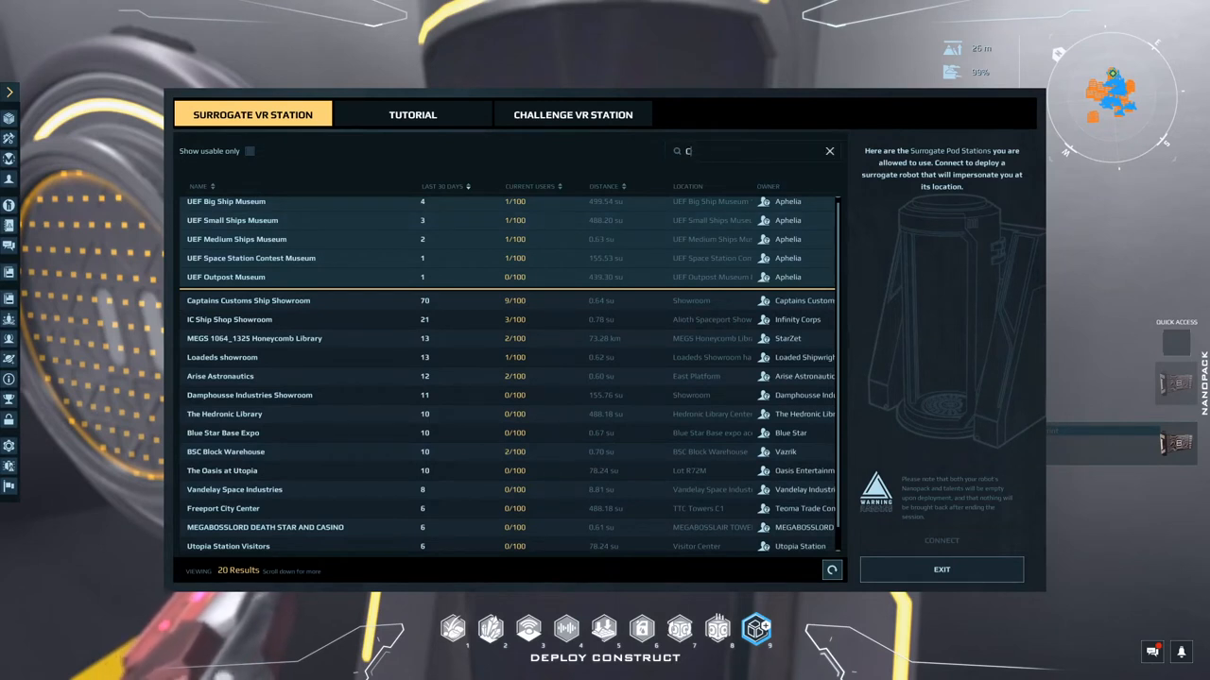
type("himera")
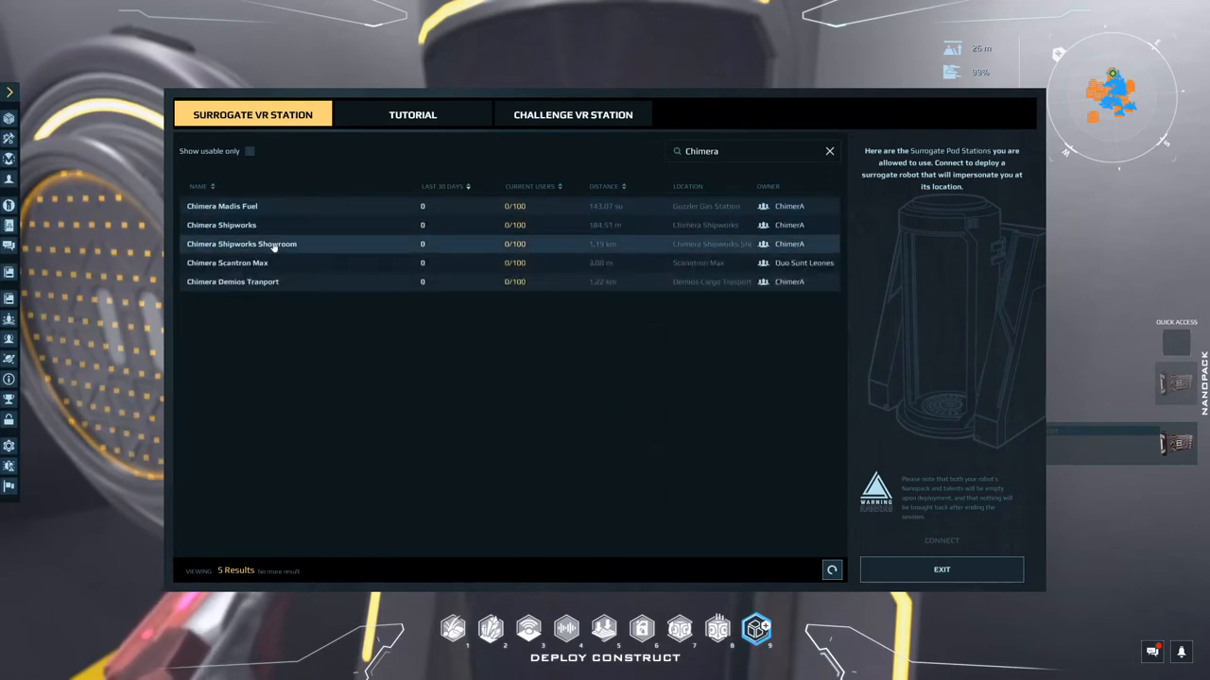
left_click(242, 244)
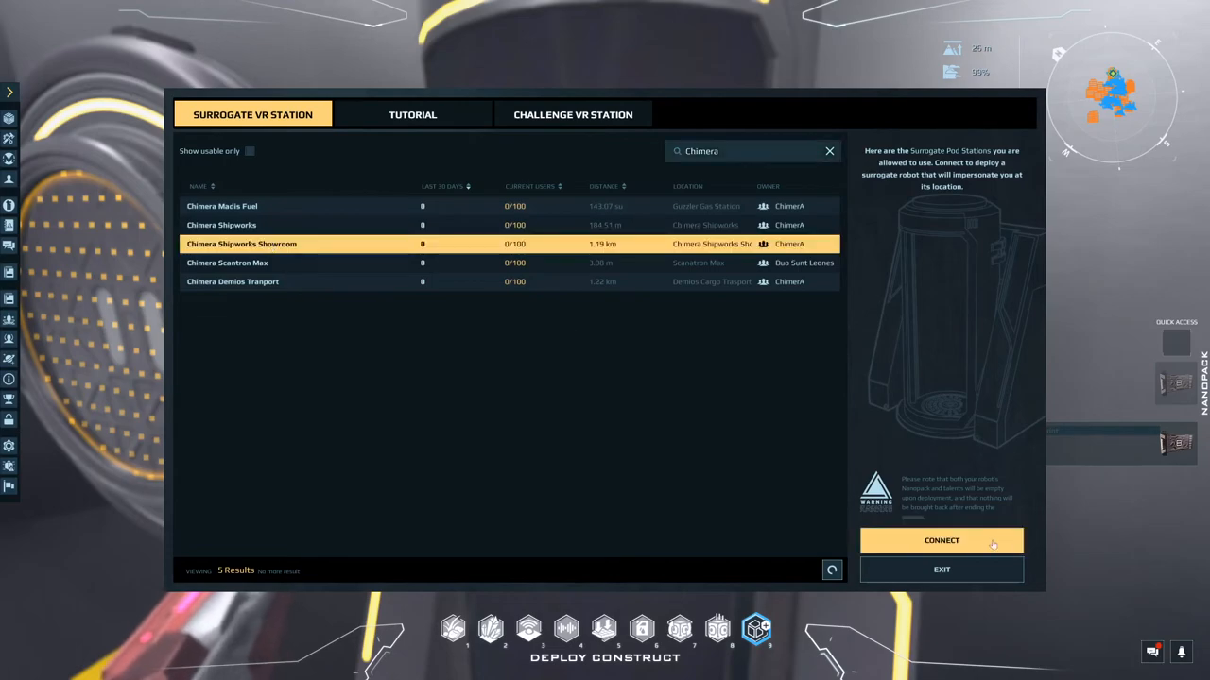
left_click(941, 541)
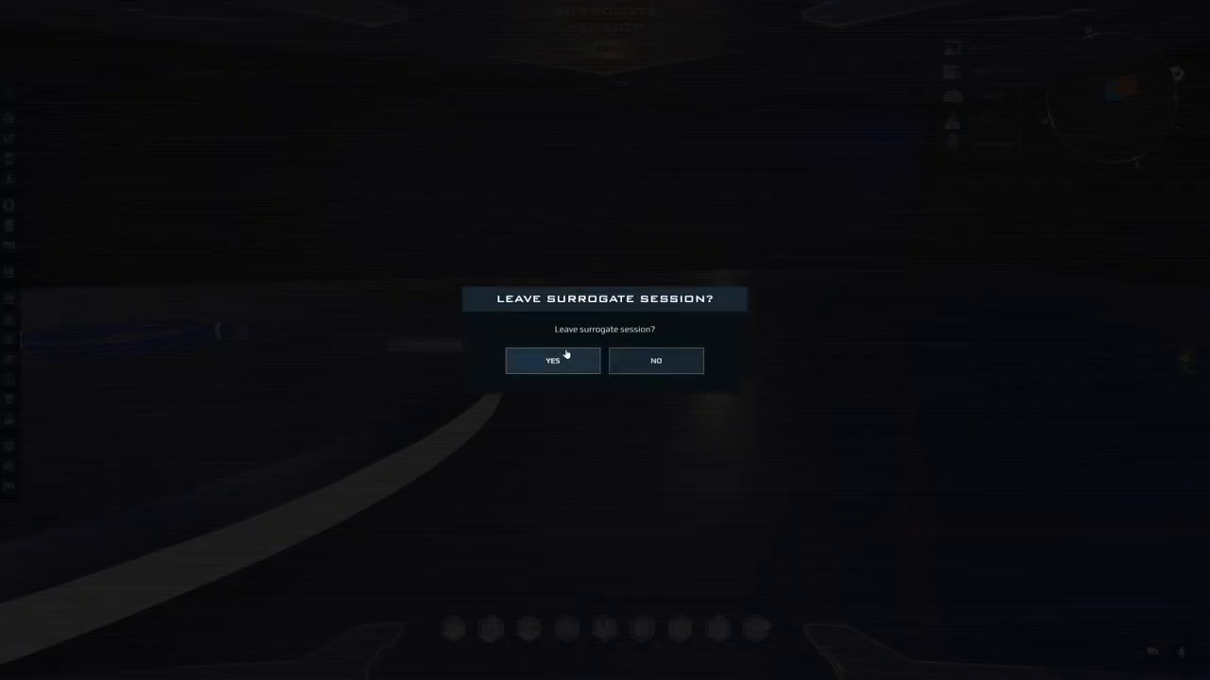
Step: Confirm YES to leave the surrogate session and return to the station list
left_click(552, 359)
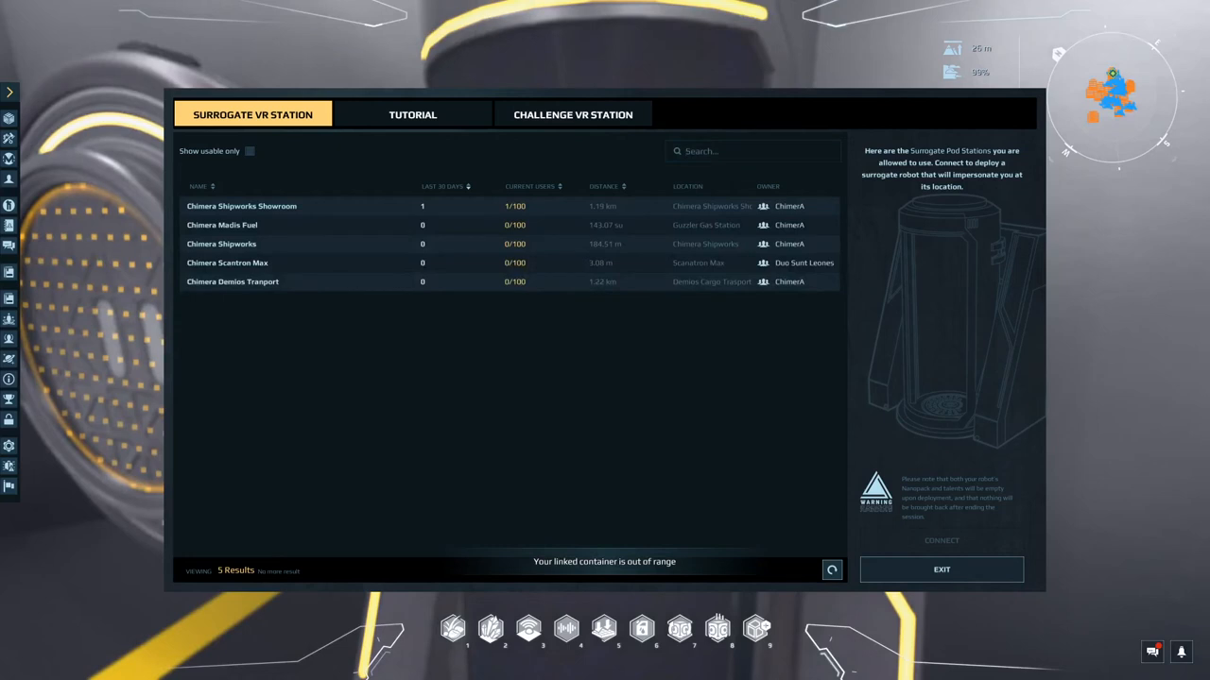
Step: Search the Surrogate VR Station list for 'showroom' and browse the 34 matching stations
type("showroom")
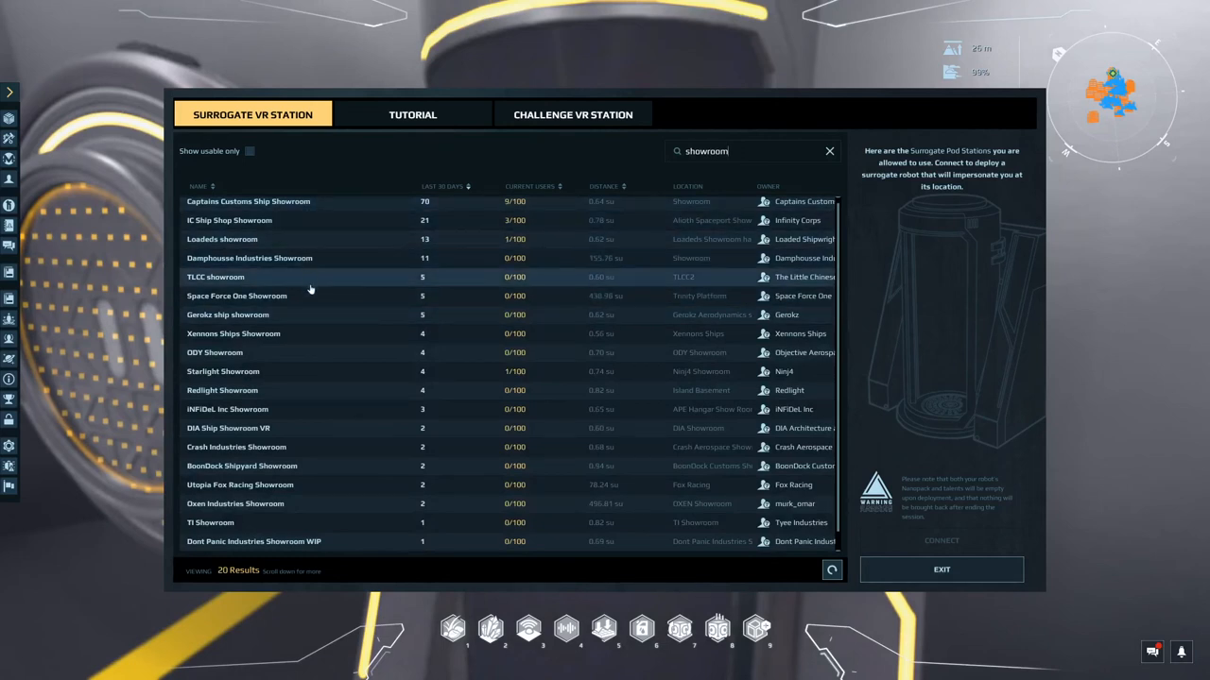
scroll("down", 3)
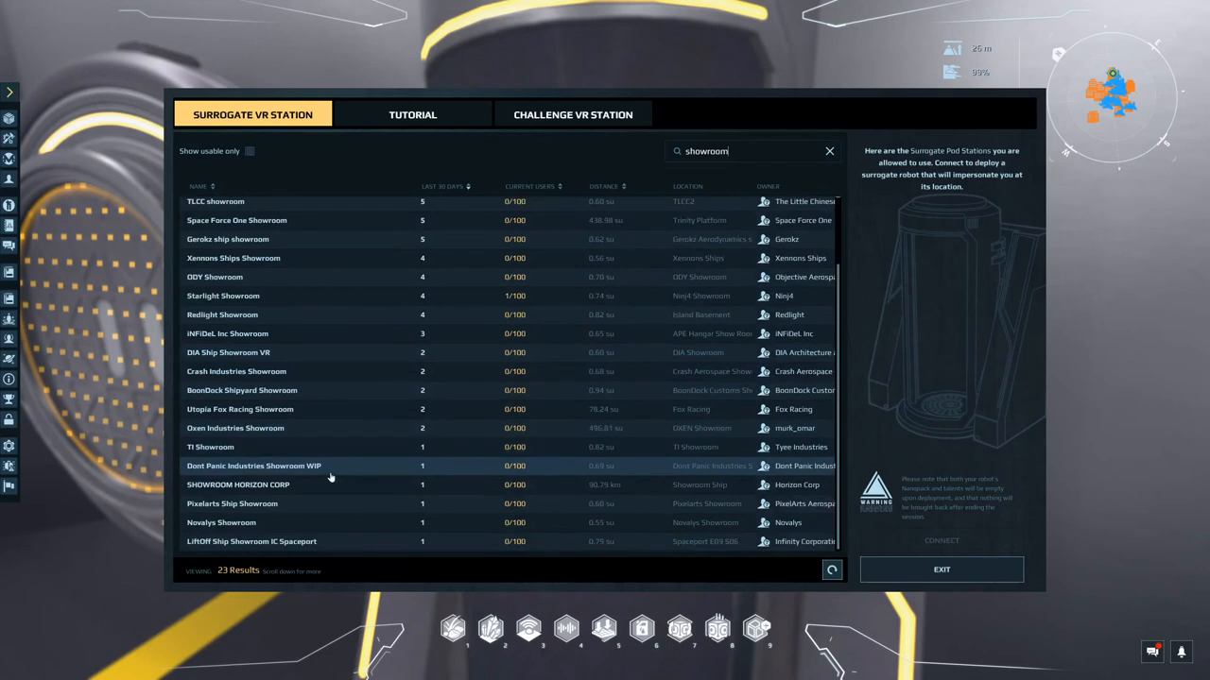
scroll("down", 3)
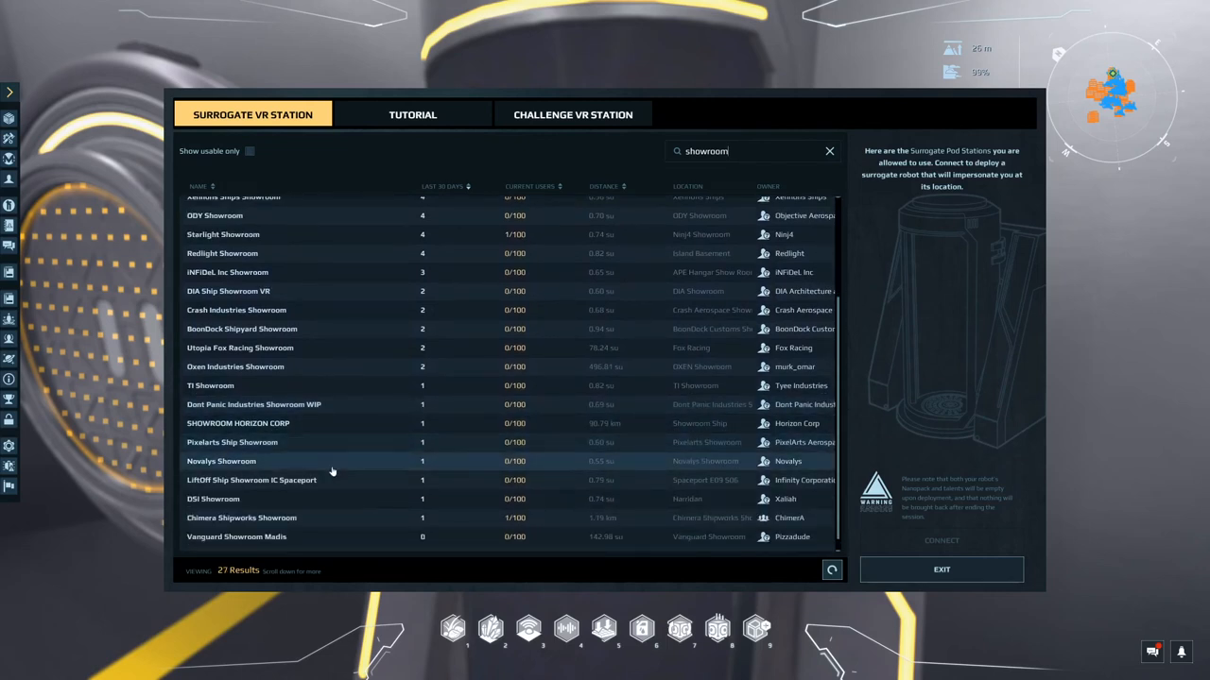
scroll("down", 3)
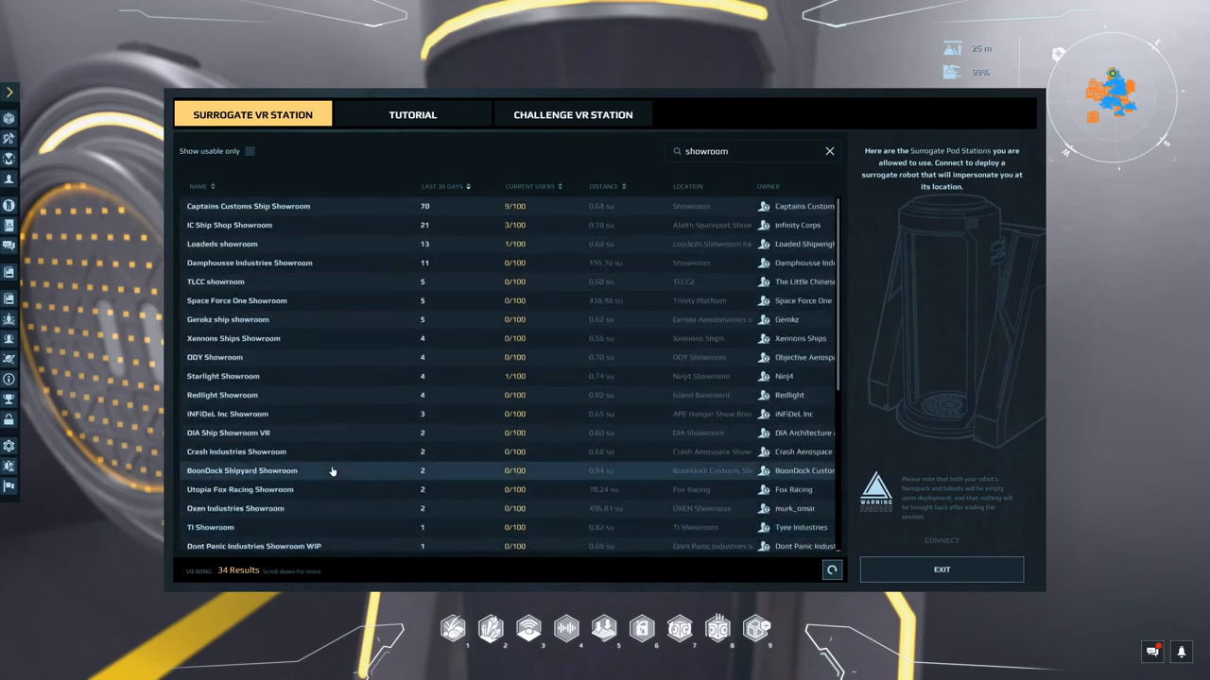
mouse_move(902, 438)
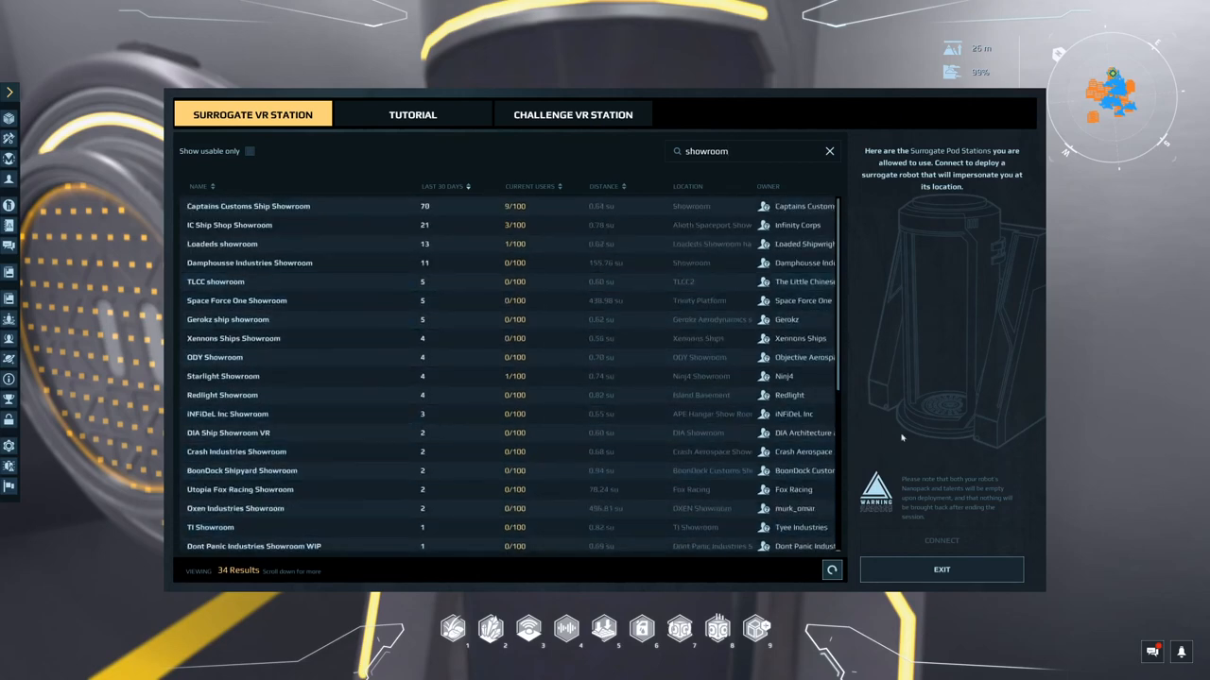